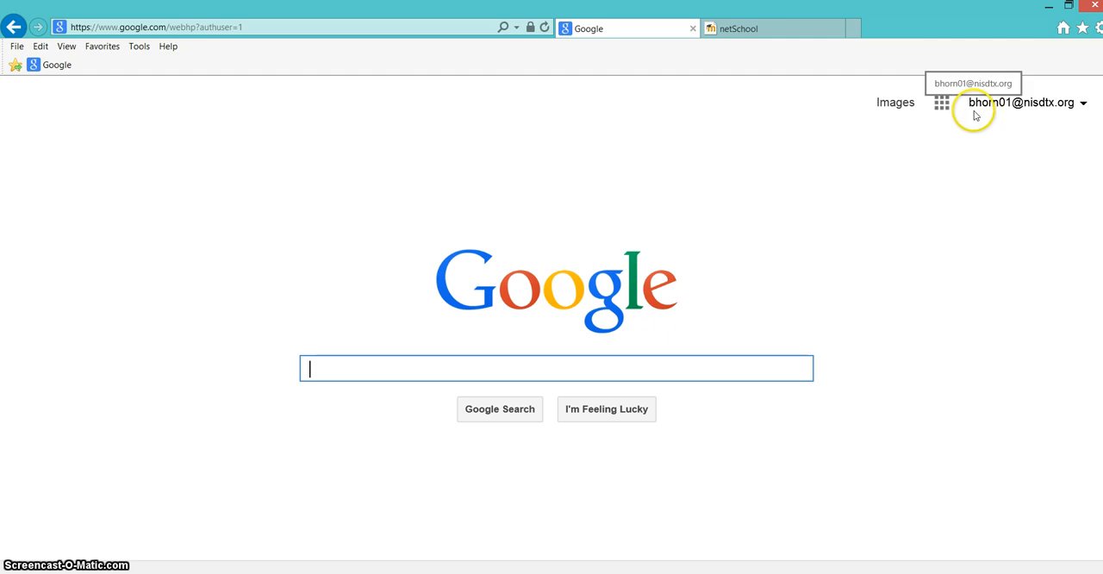
mouse_move(1040, 123)
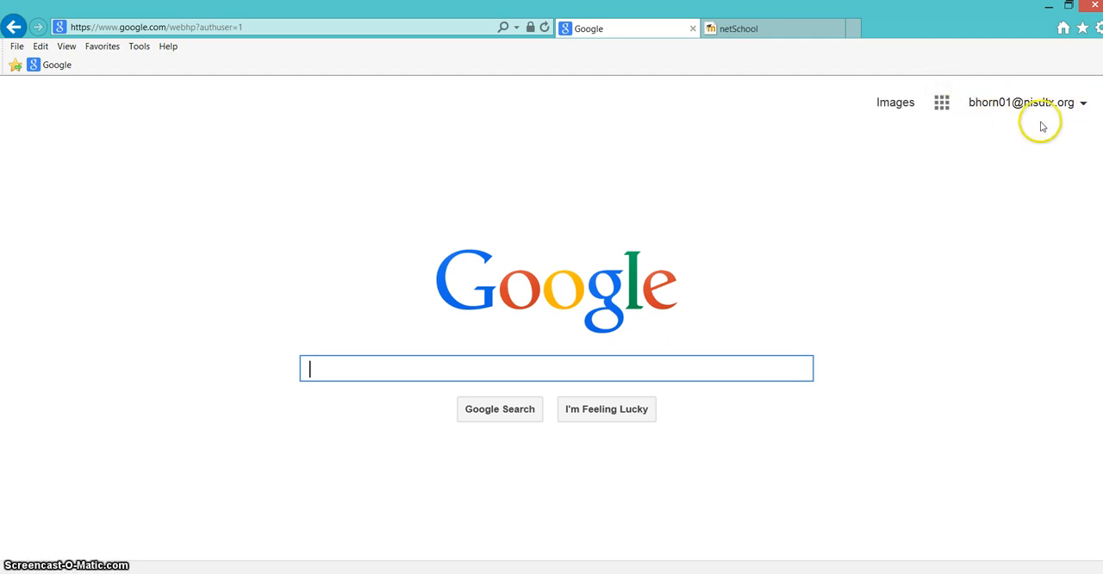
Open Google Drive from the Google apps grid and create a new Google Form
left_click(942, 102)
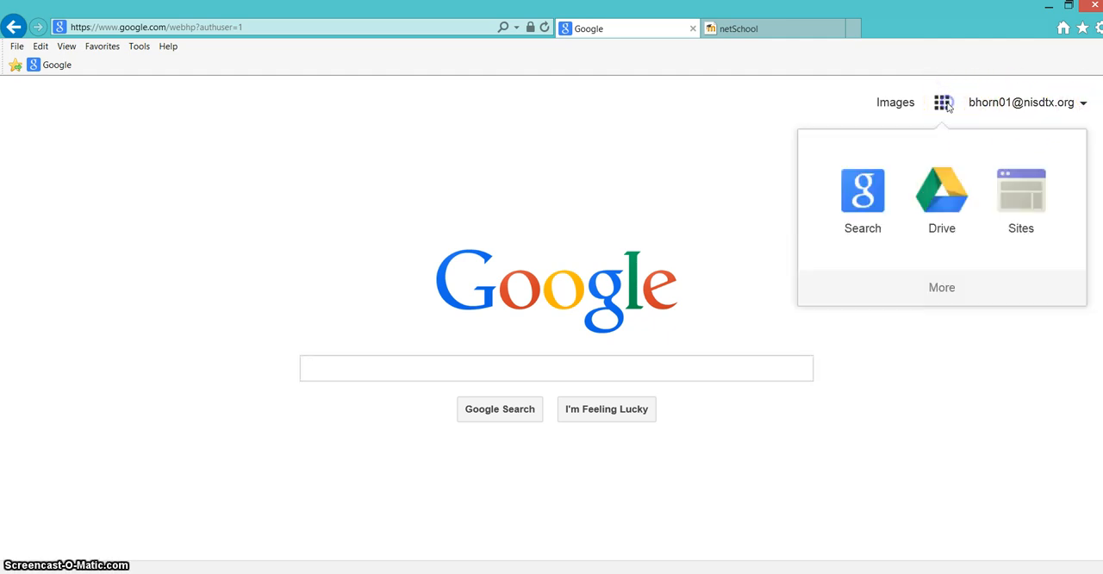
left_click(941, 192)
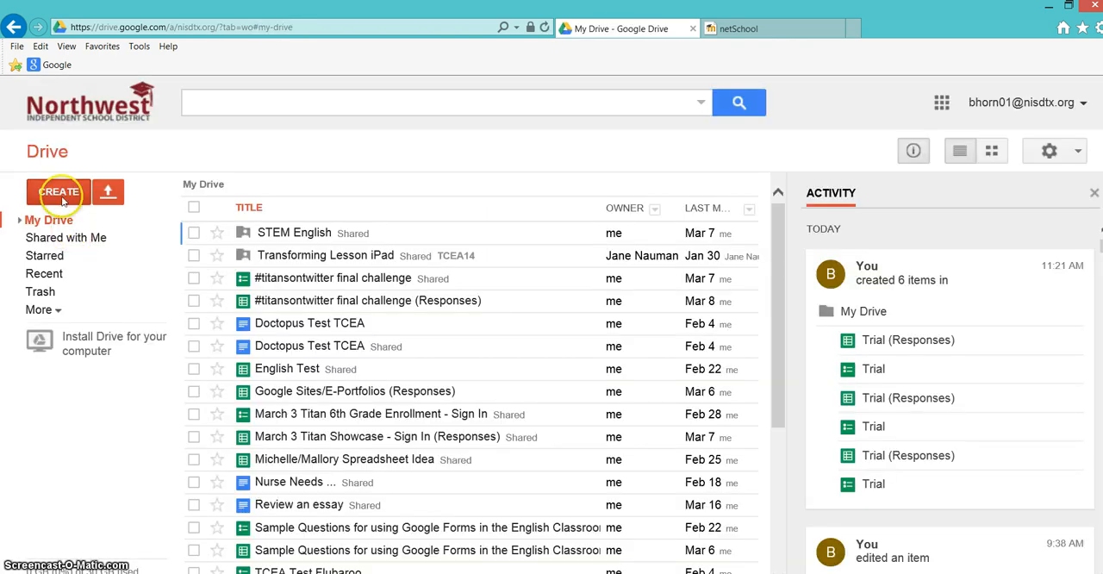
left_click(58, 191)
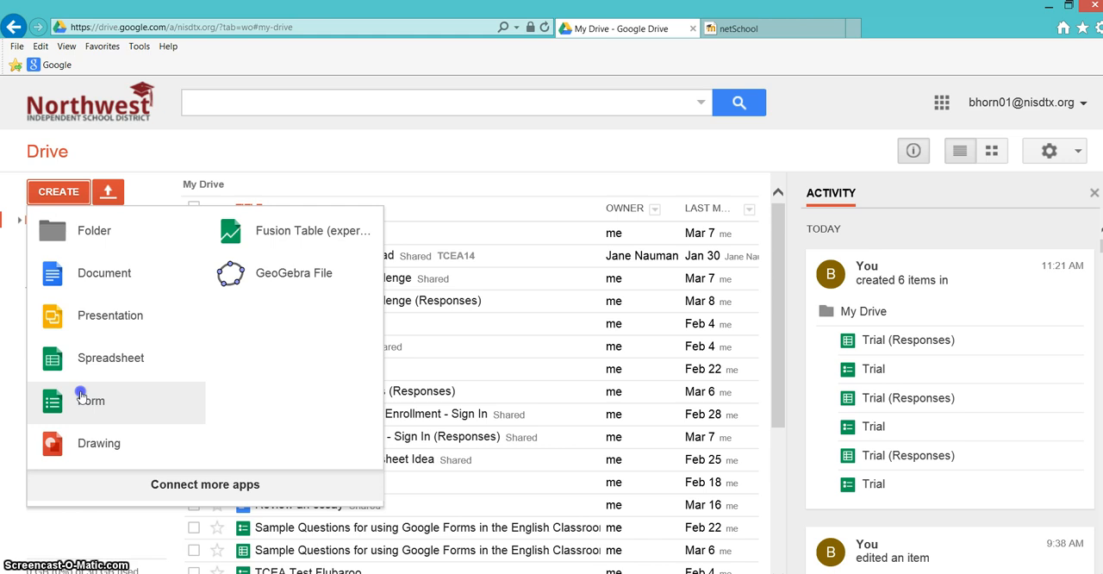
left_click(91, 400)
type("Trial")
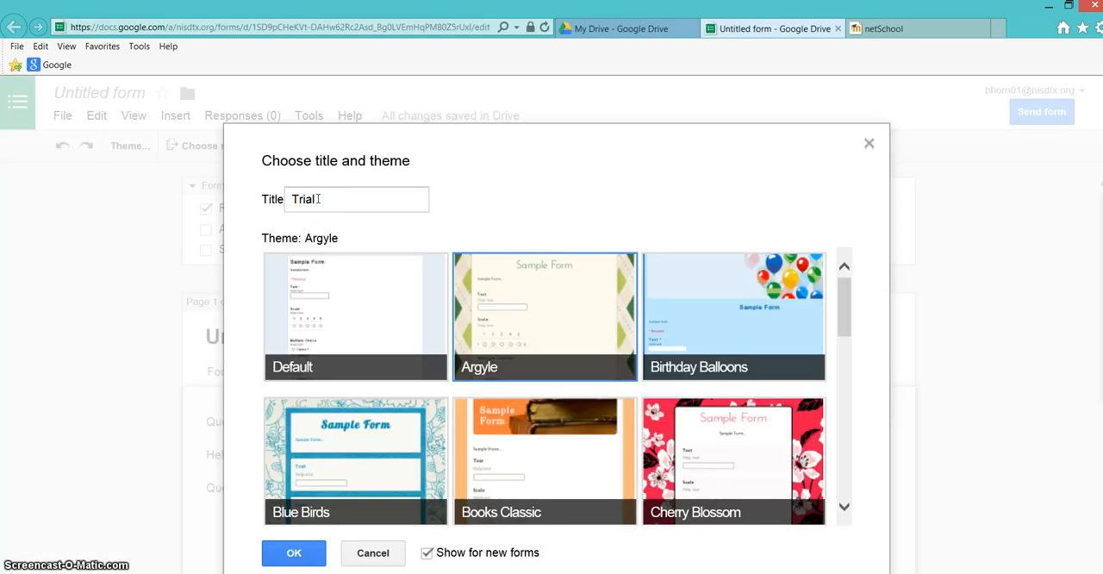
mouse_move(293, 552)
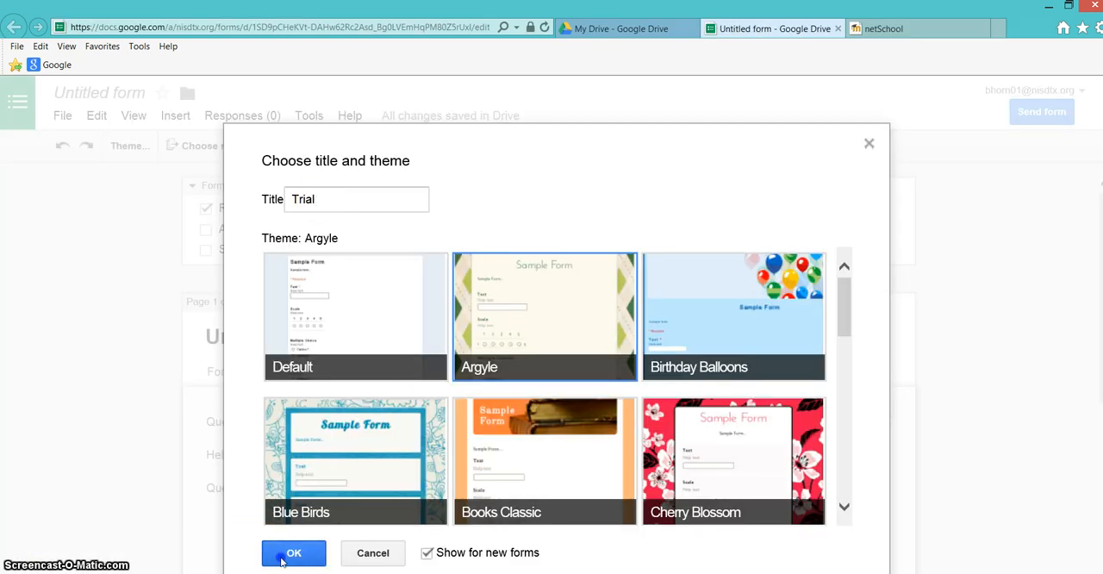
Confirm the form title 'Trial' with the Argyle theme
left_click(293, 552)
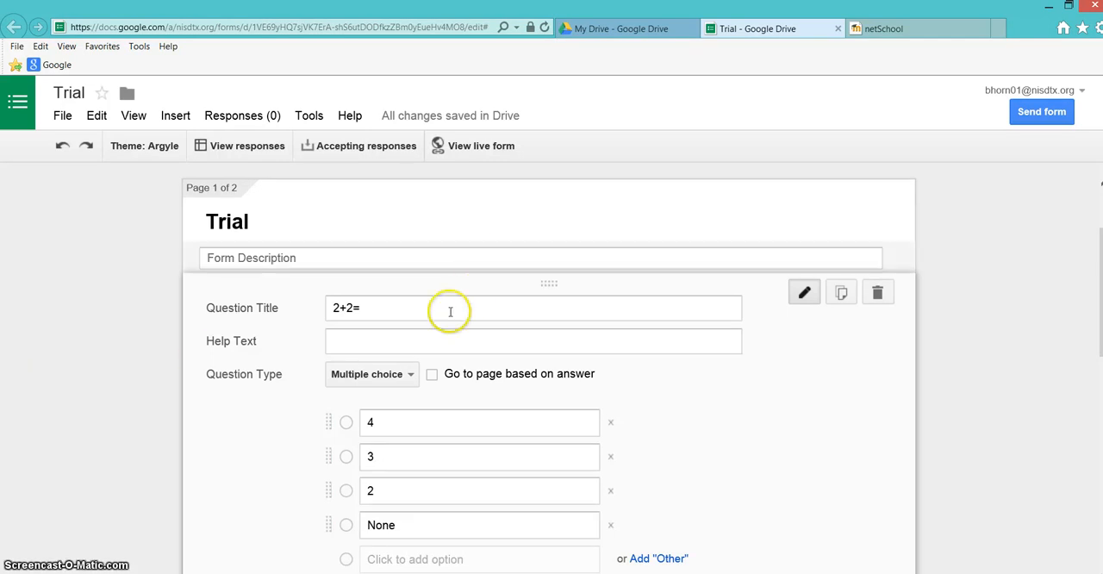
mouse_move(394, 524)
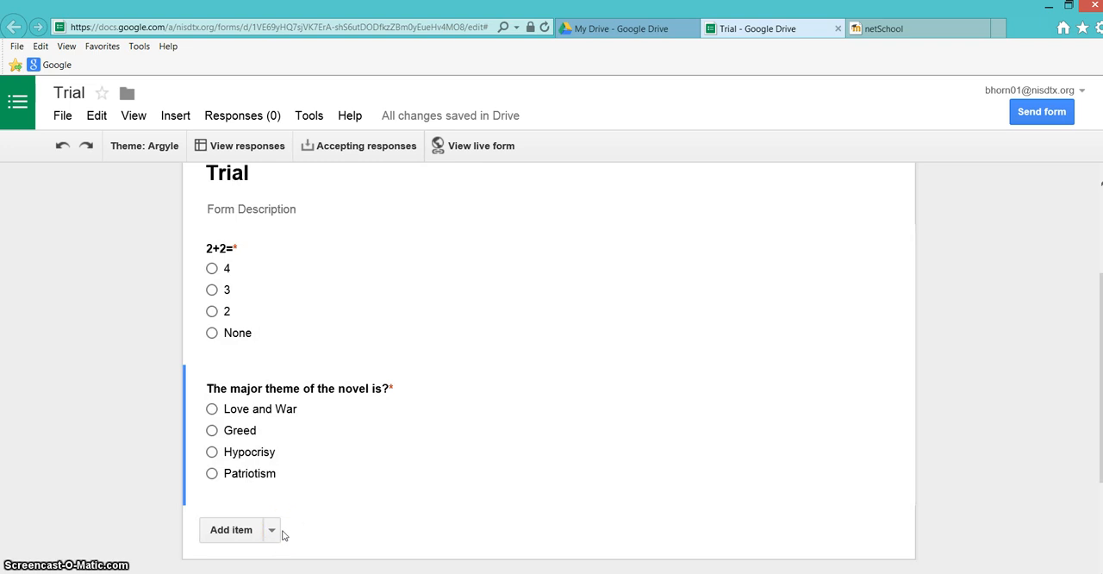
Insert a page break titled 'Pg 2' ahead of the novel theme question
left_click(270, 529)
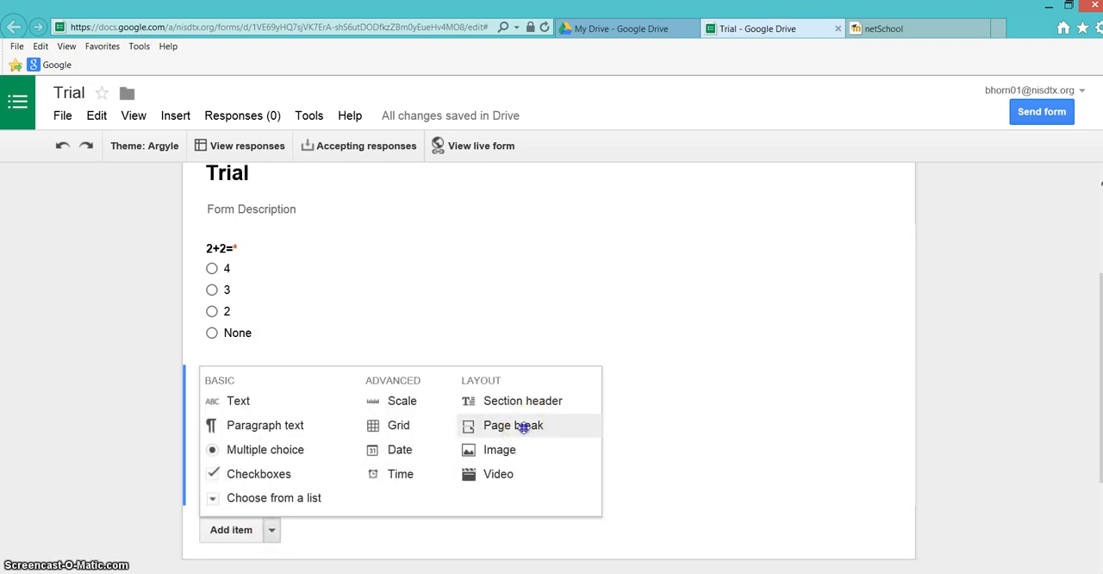
left_click(514, 424)
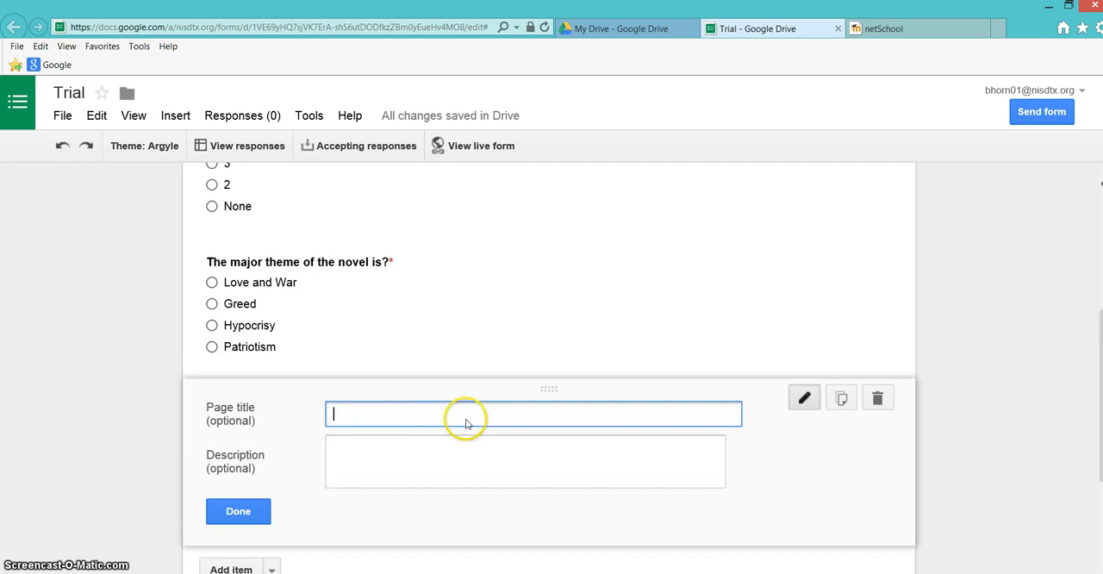
type("Pg 2")
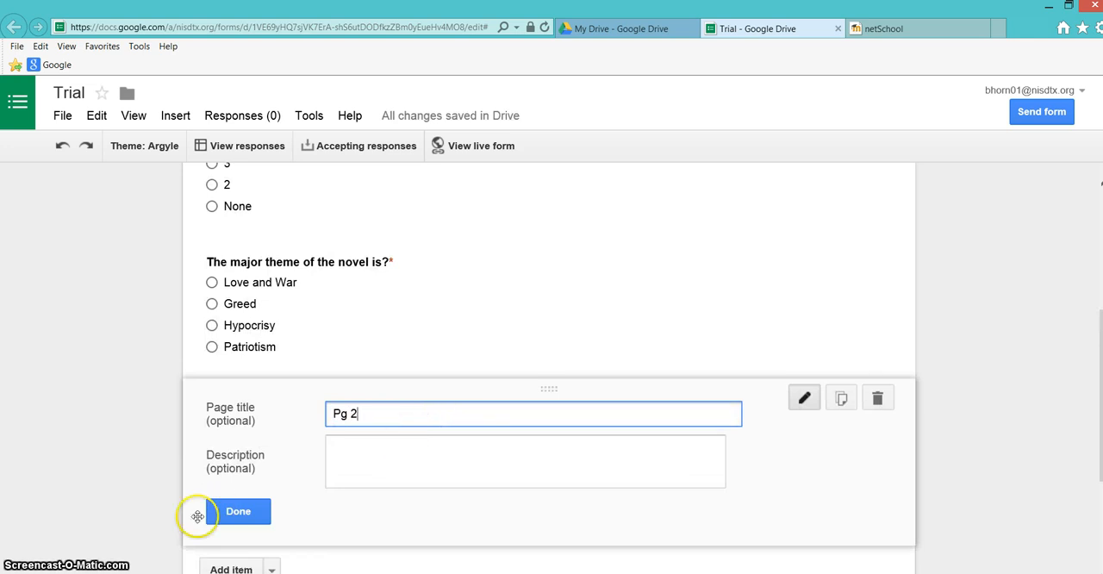
left_click(238, 511)
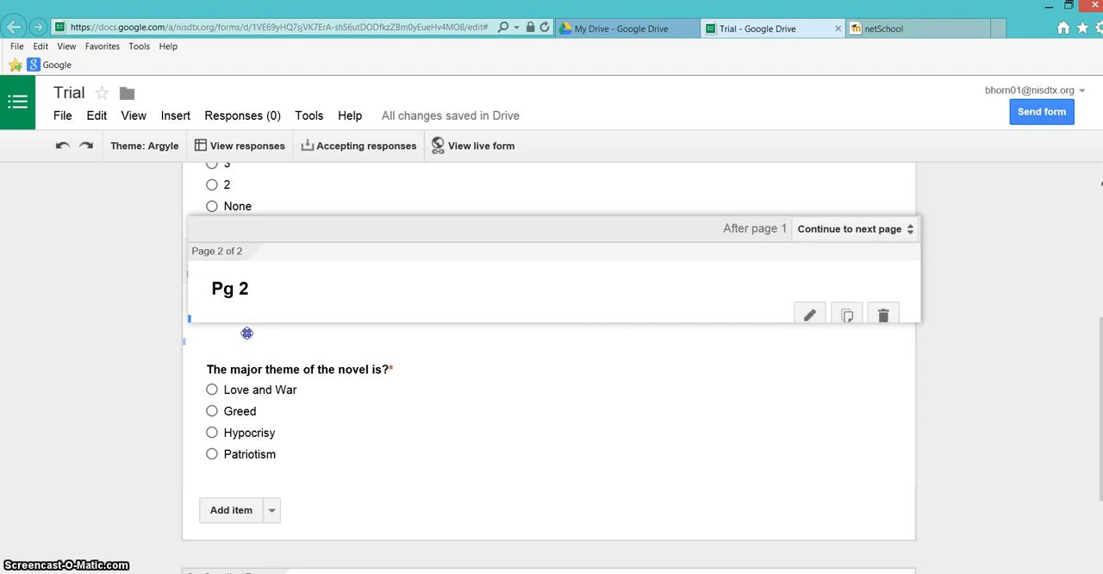
scroll("up", 3)
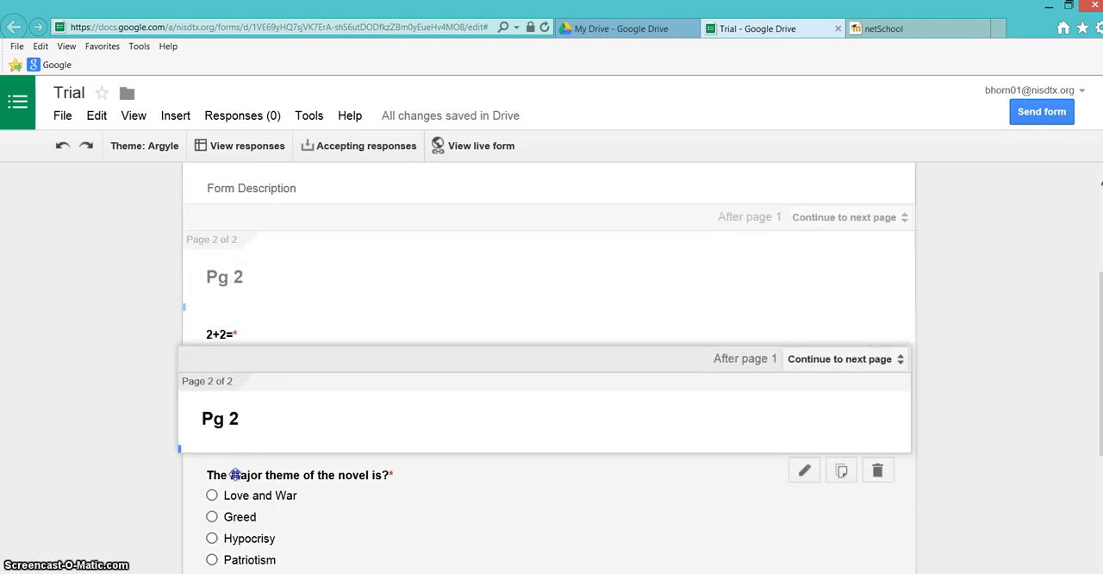
scroll("up", 3)
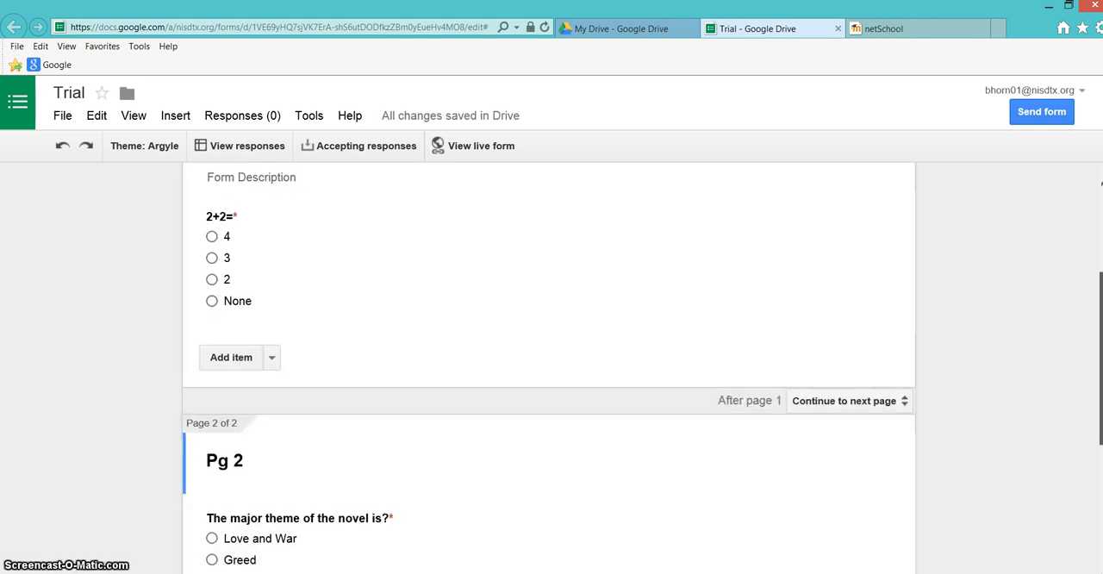
scroll("down", 3)
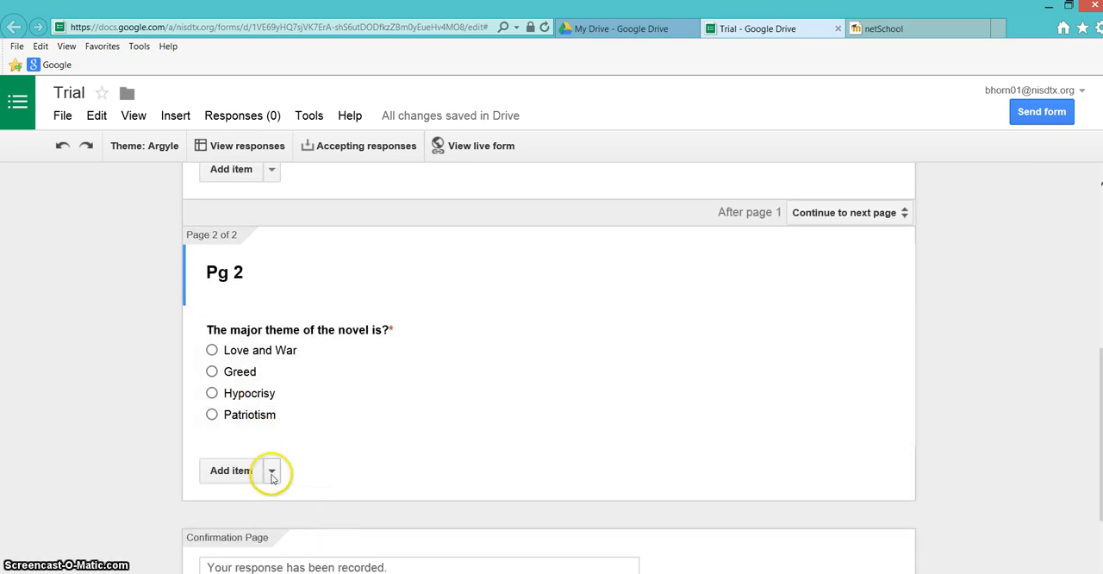
Insert a page break titled 'Pg 3' after the novel theme question
left_click(271, 470)
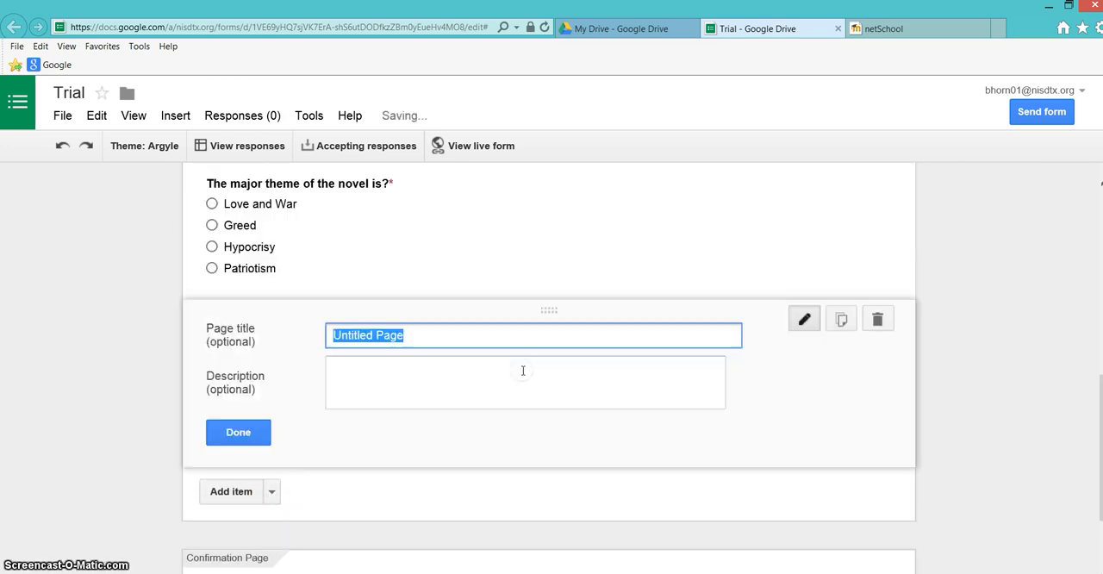
type("Pg 3")
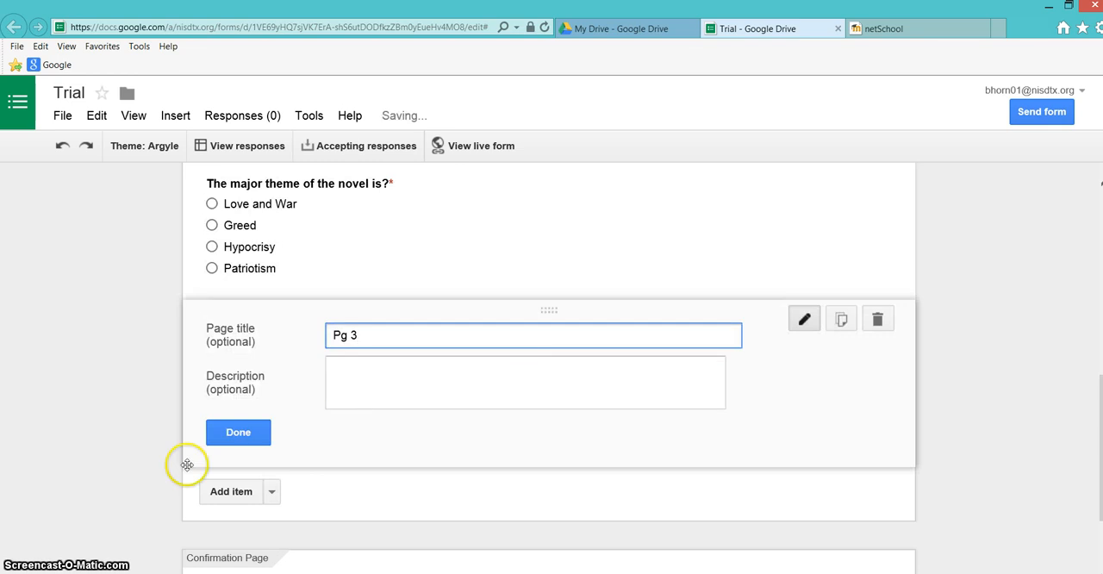
left_click(238, 432)
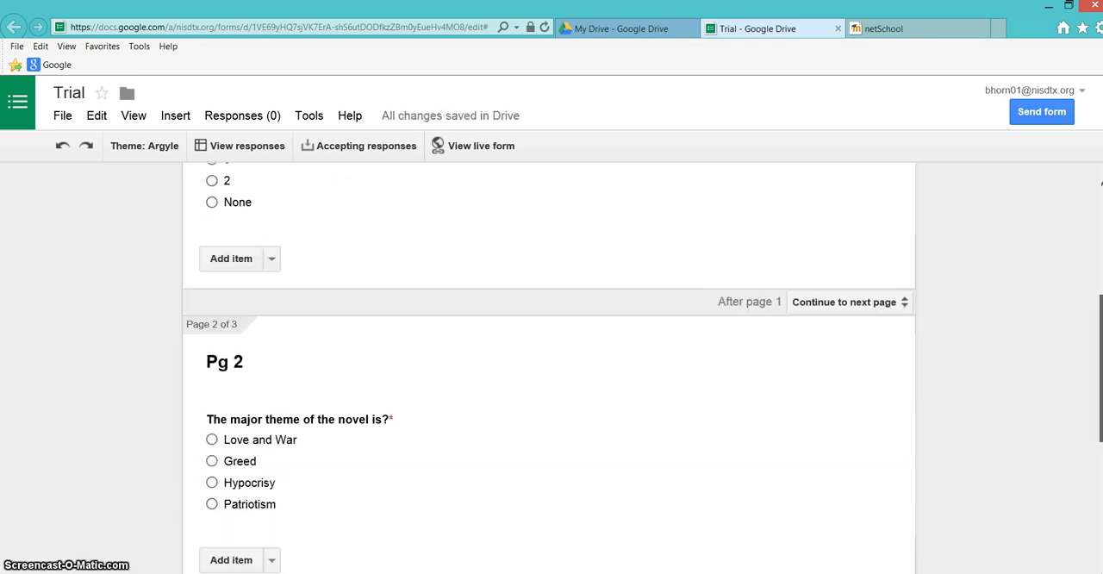
Turn on answer-based page routing for the '2+2=' question: 4 onward, others to page 1
scroll("up", 3)
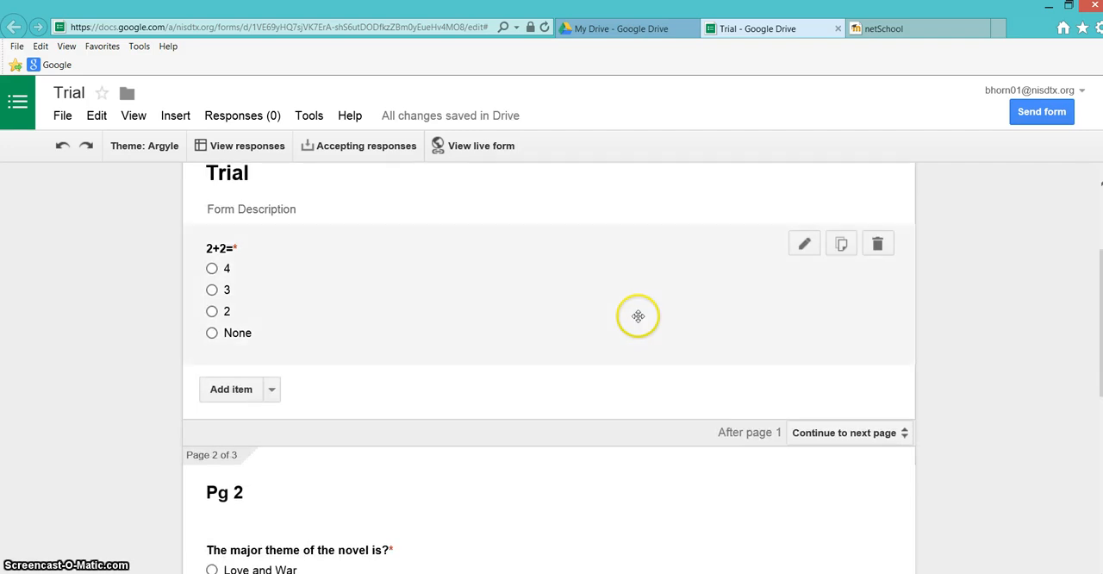
mouse_move(803, 242)
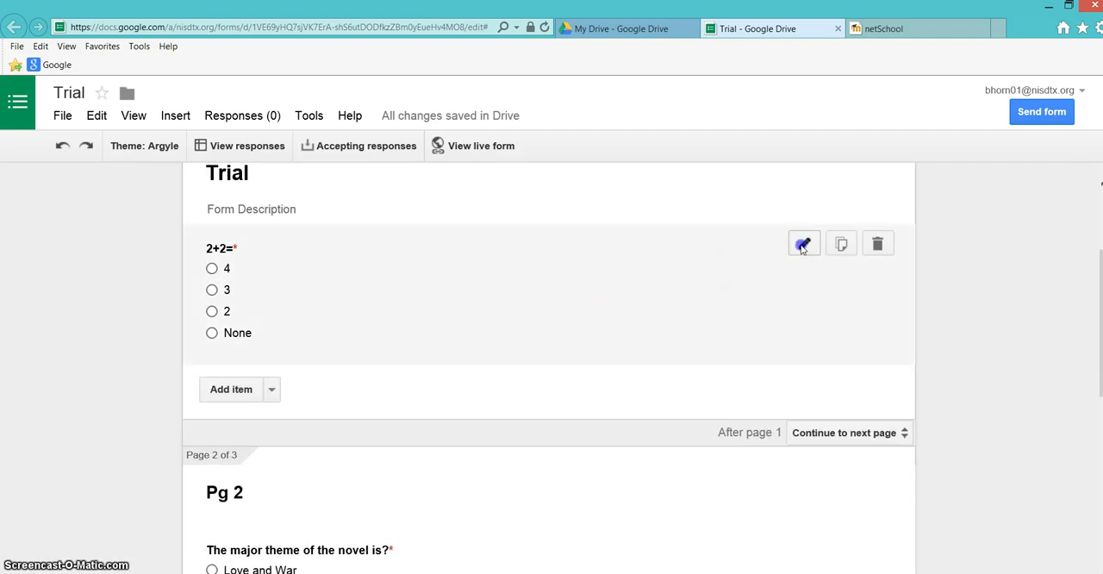
left_click(803, 243)
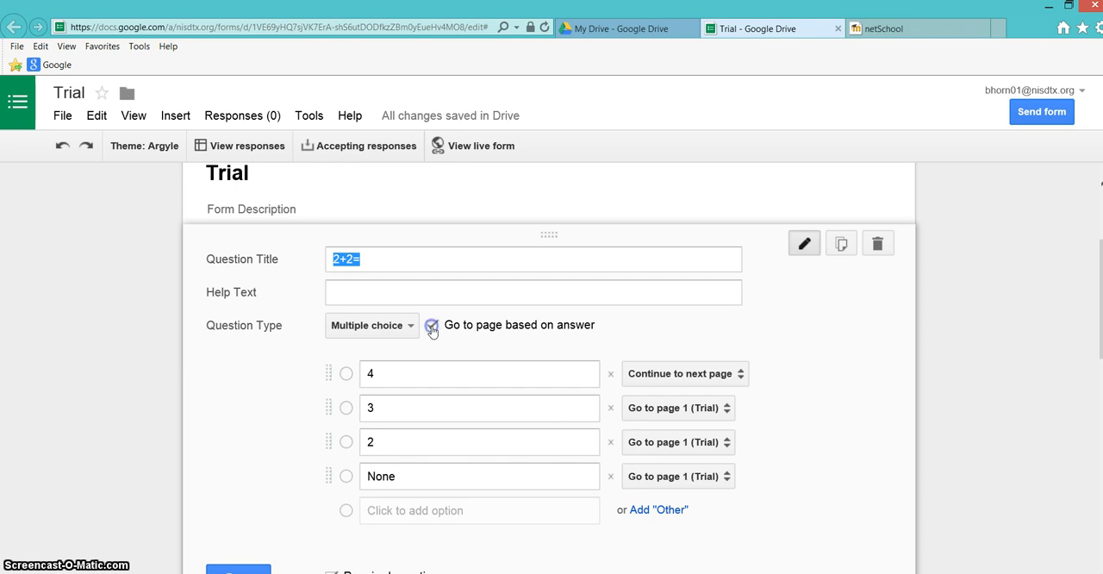
left_click(432, 325)
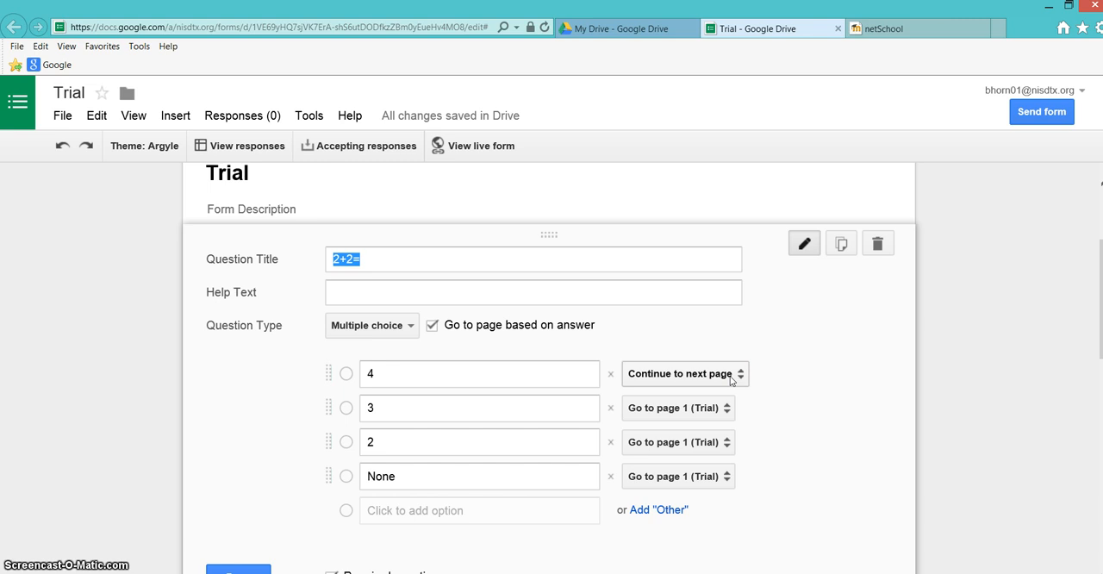
mouse_move(715, 419)
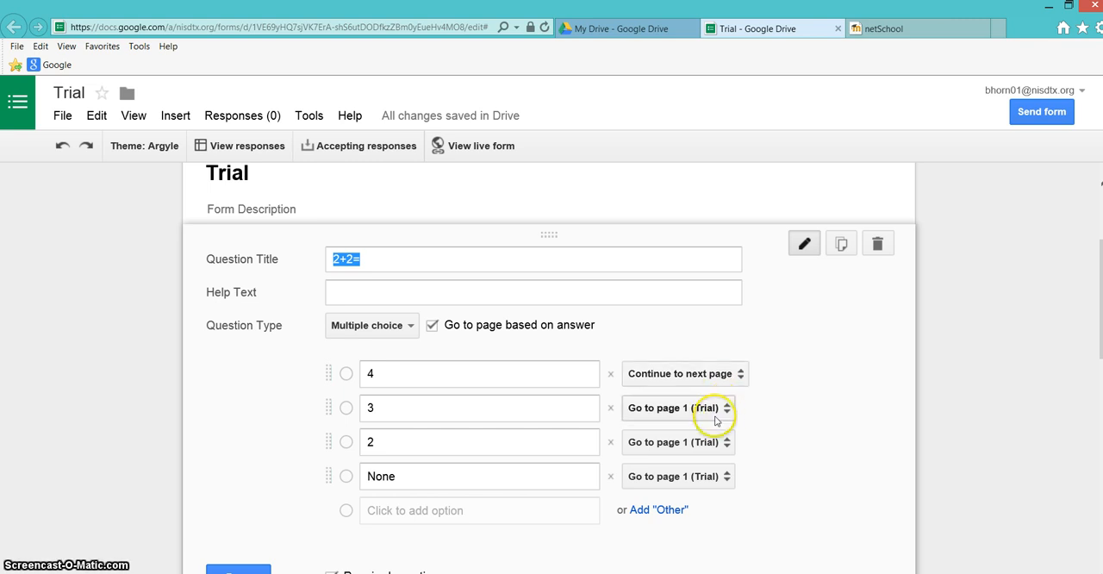
mouse_move(711, 475)
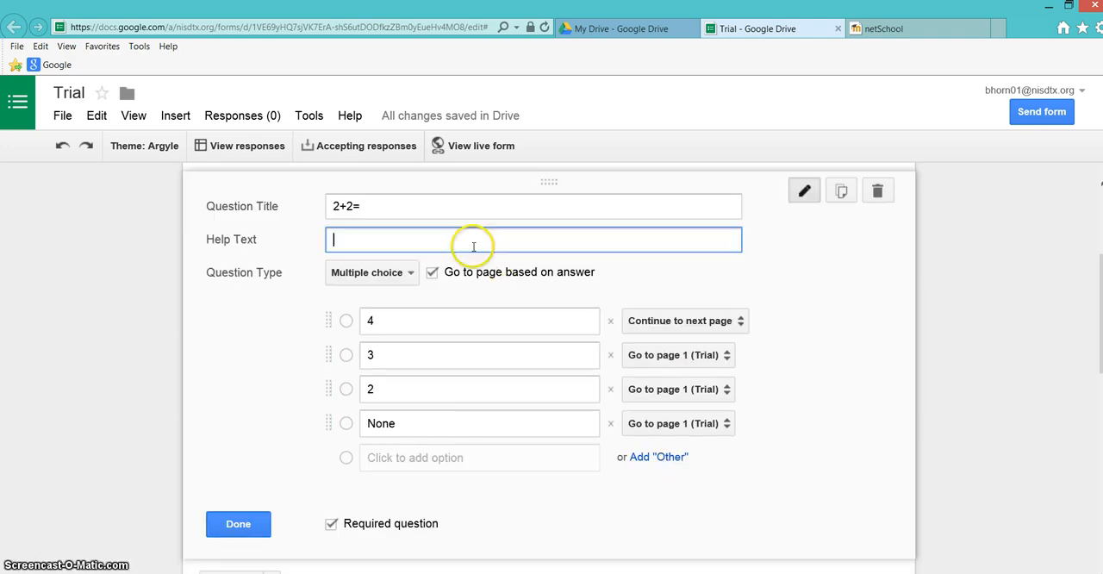
mouse_move(473, 246)
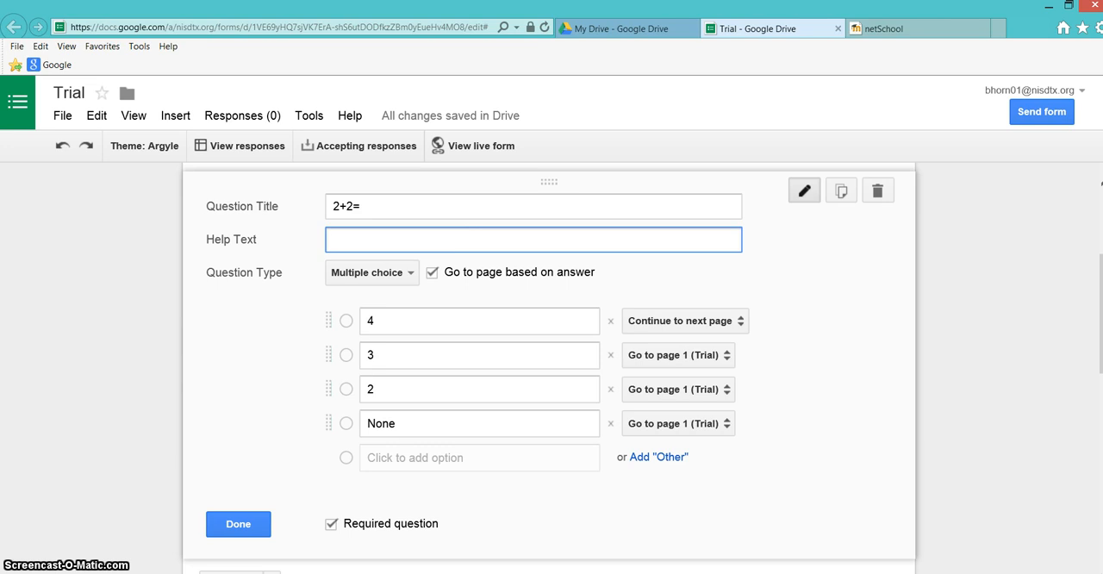
Route Love and War, Hypocrisy, Patriotism to page 2 and Greed to page 3
scroll("down", 3)
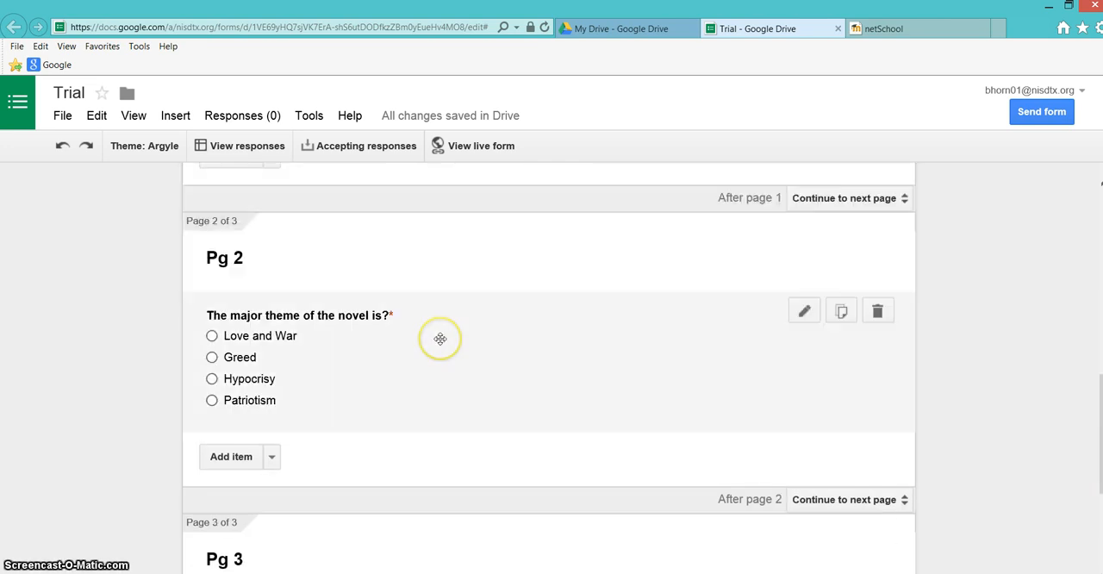
mouse_move(363, 343)
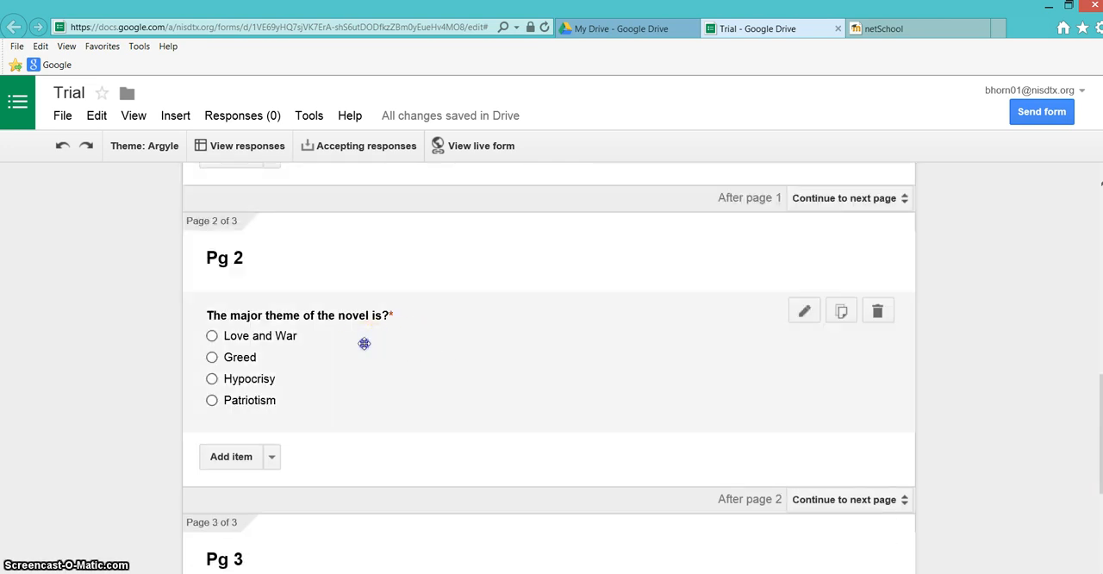
left_click(804, 310)
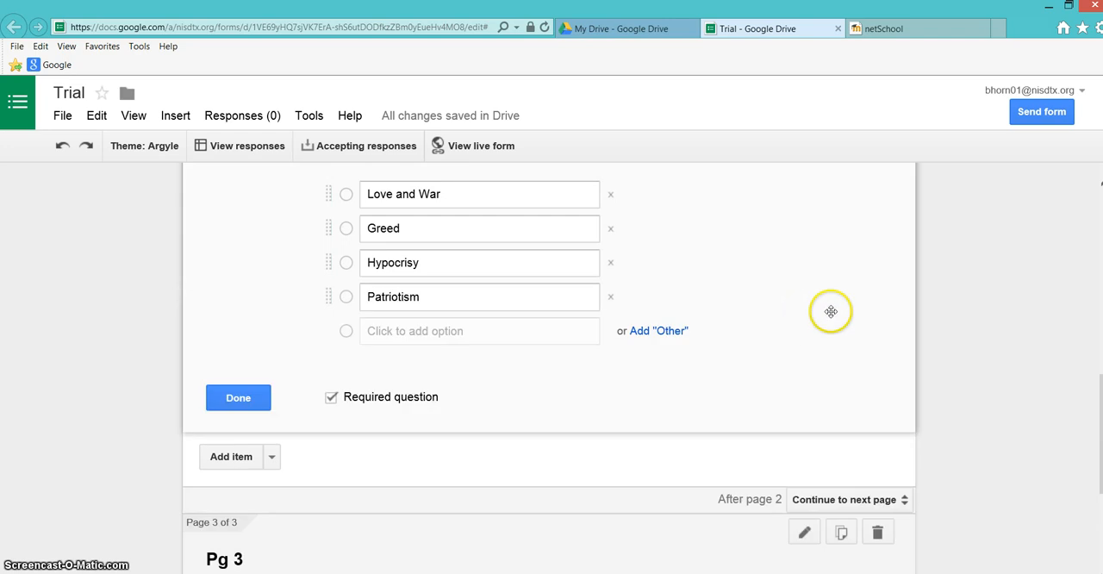
scroll("up", 3)
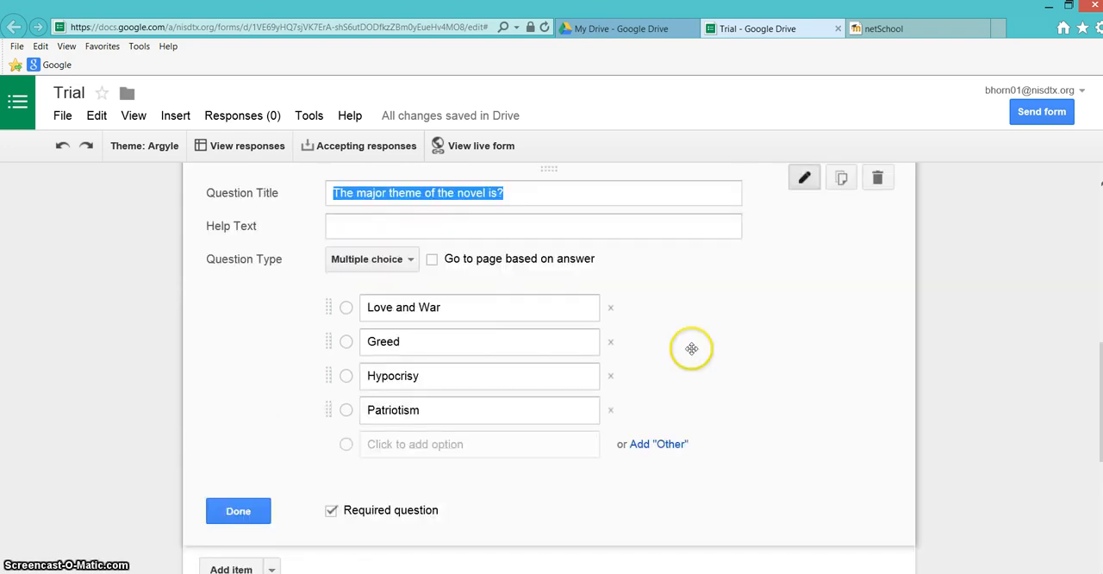
left_click(431, 258)
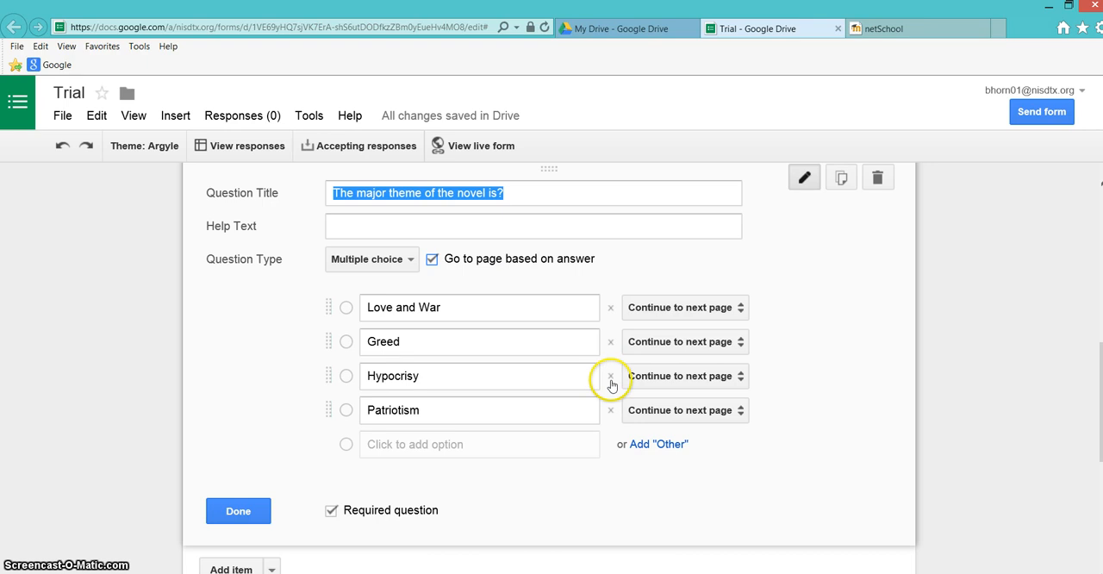
mouse_move(664, 361)
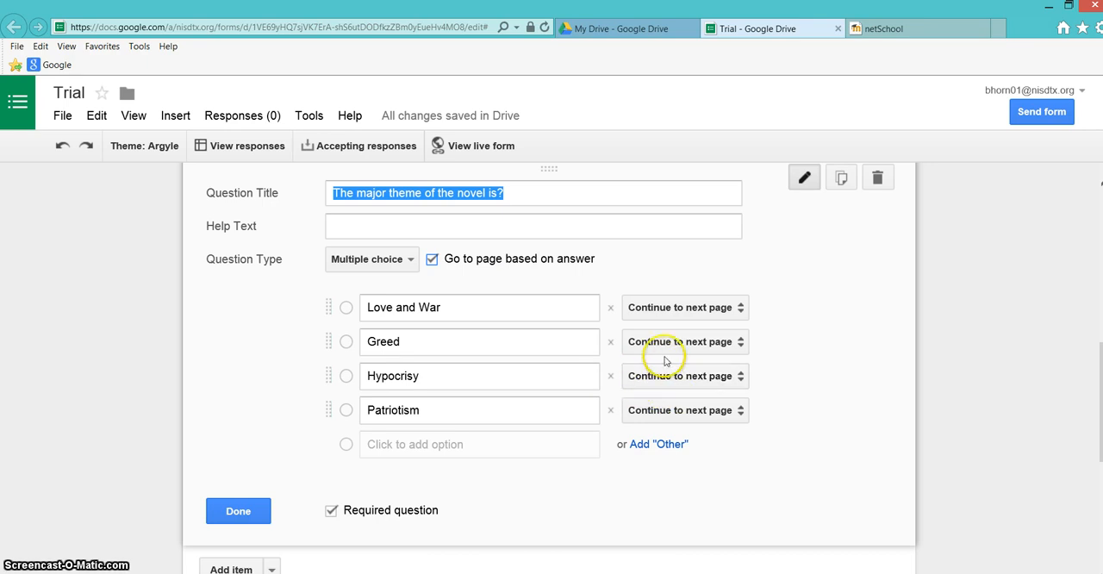
mouse_move(688, 323)
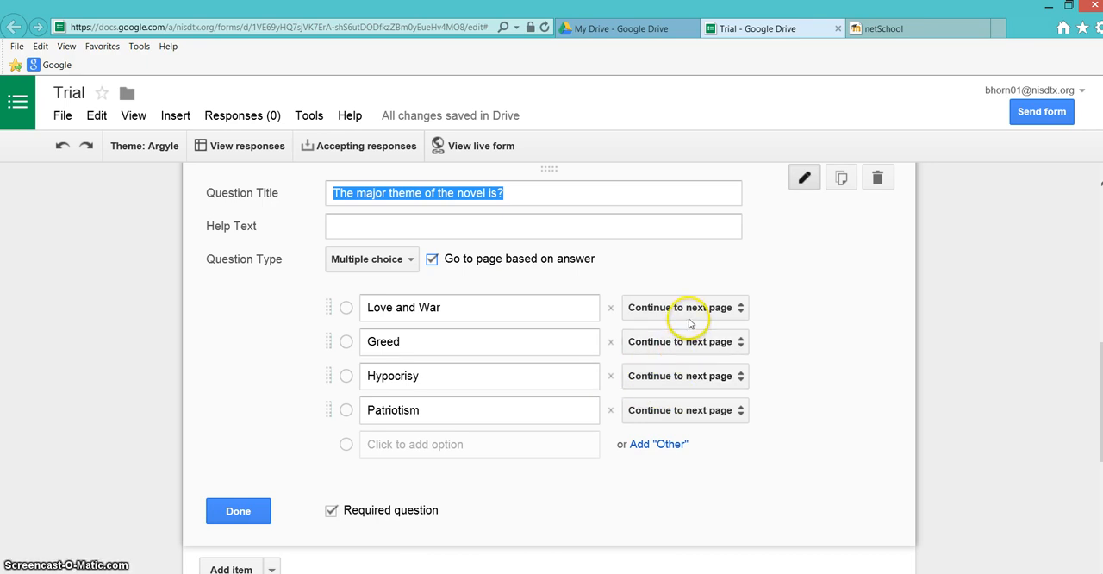
left_click(683, 307)
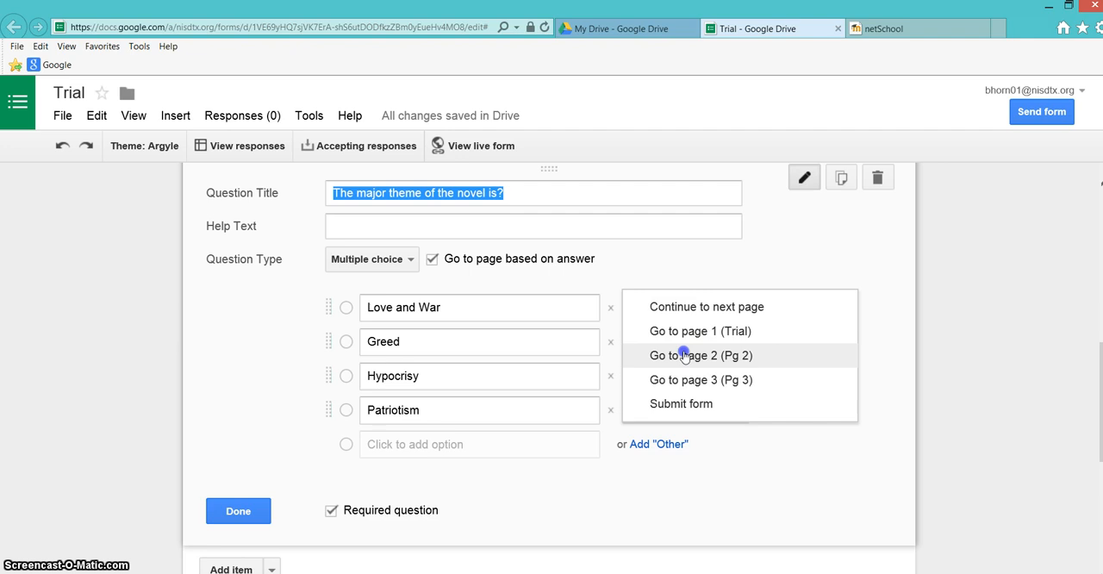
left_click(701, 355)
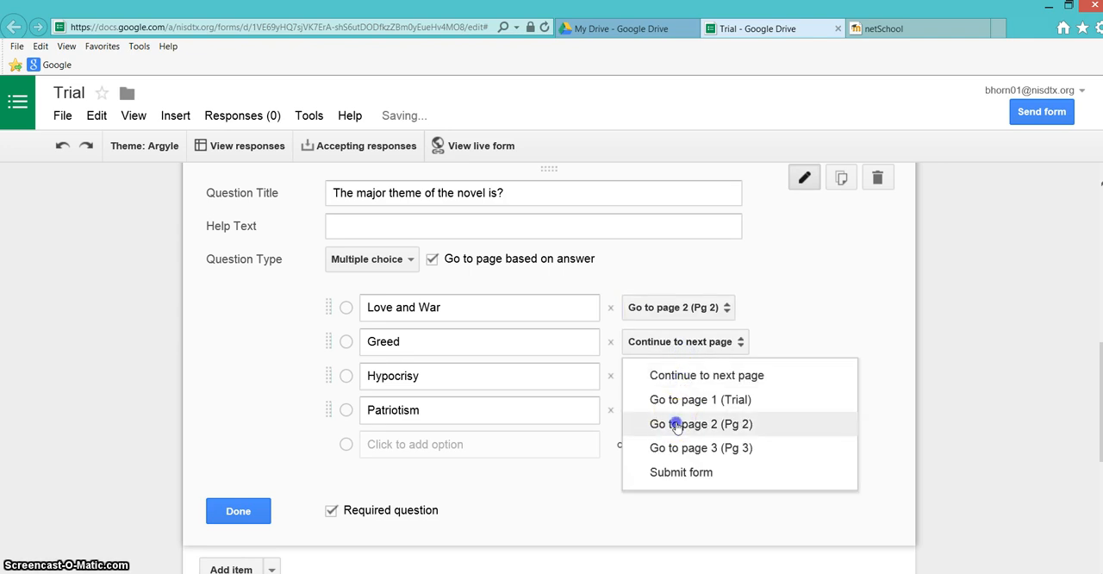
left_click(700, 423)
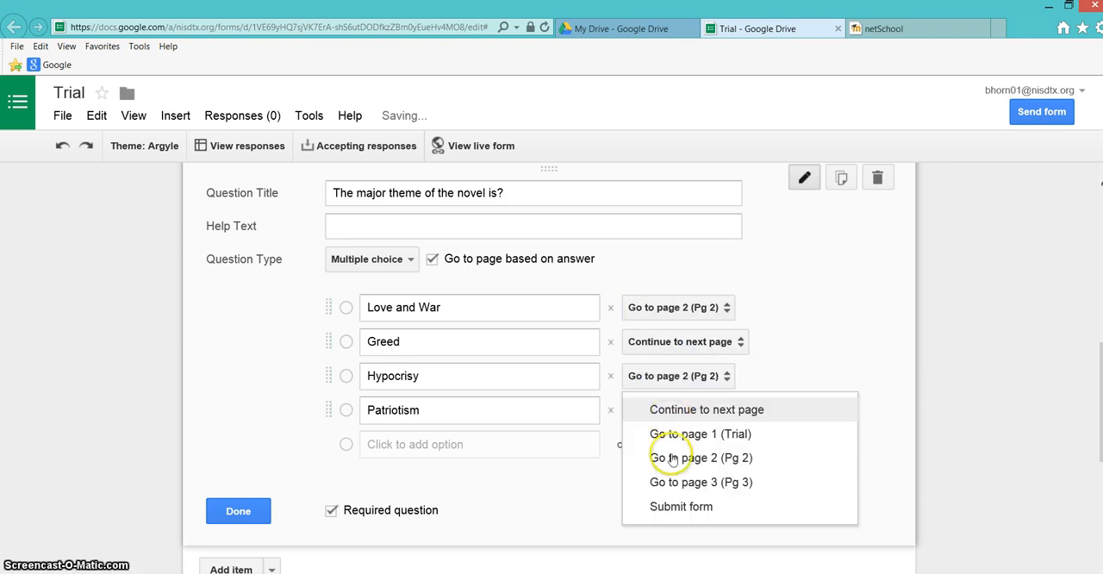
left_click(701, 458)
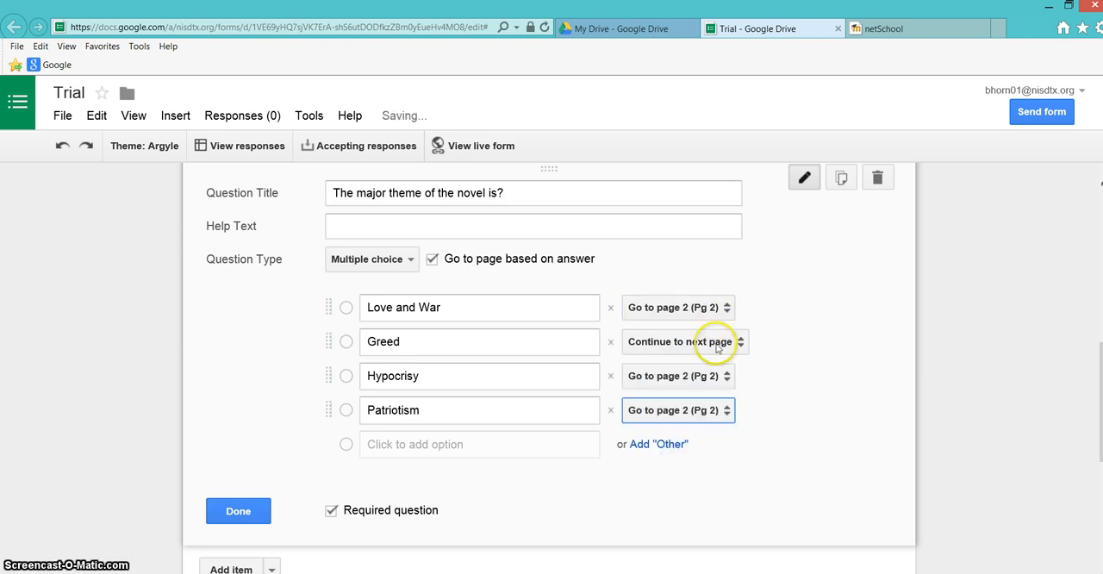
left_click(681, 341)
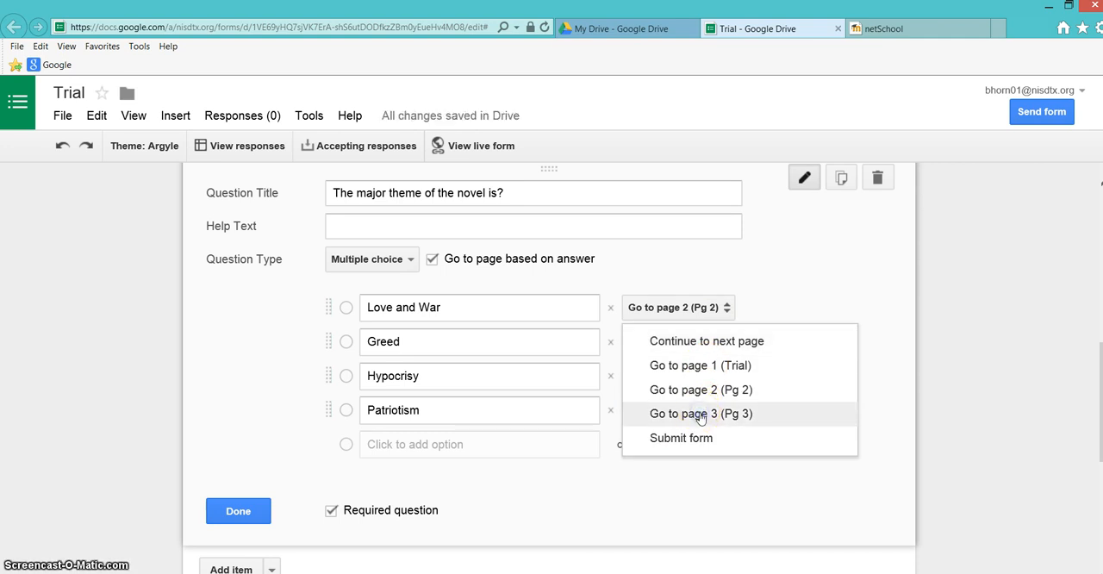
left_click(700, 414)
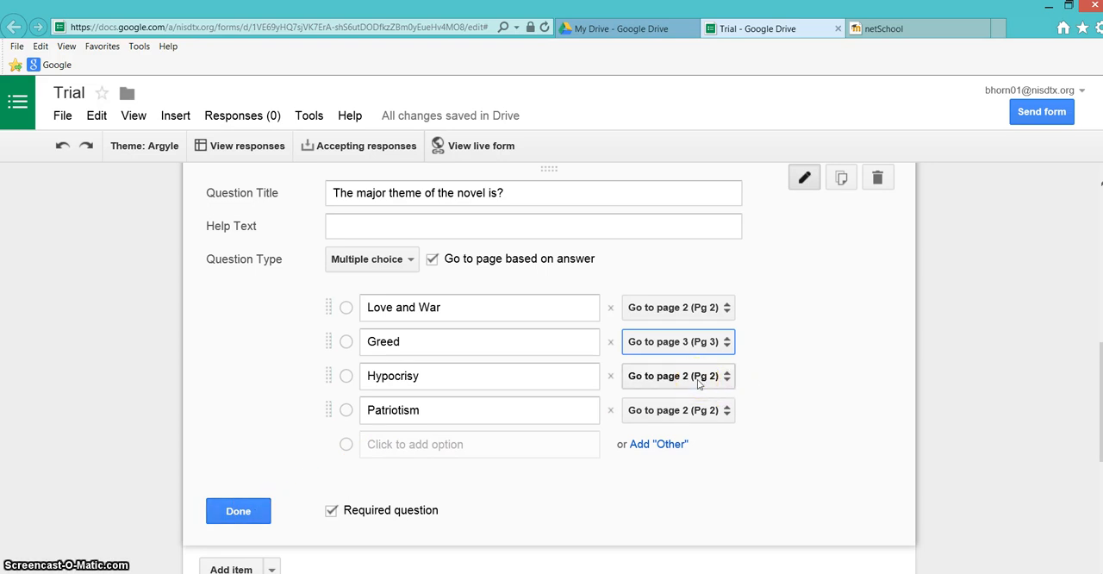
mouse_move(299, 524)
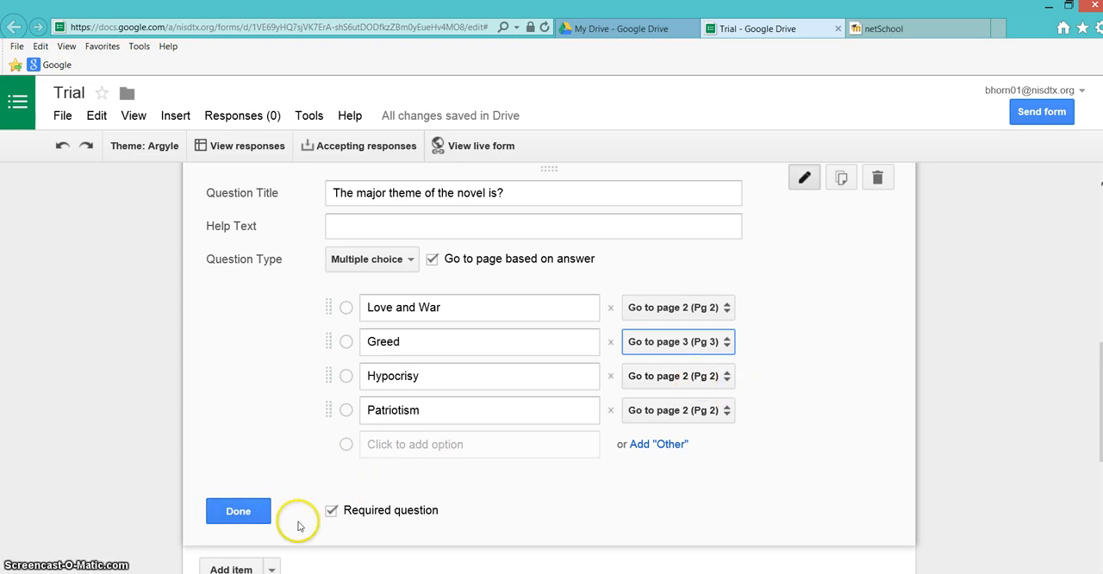
left_click(238, 510)
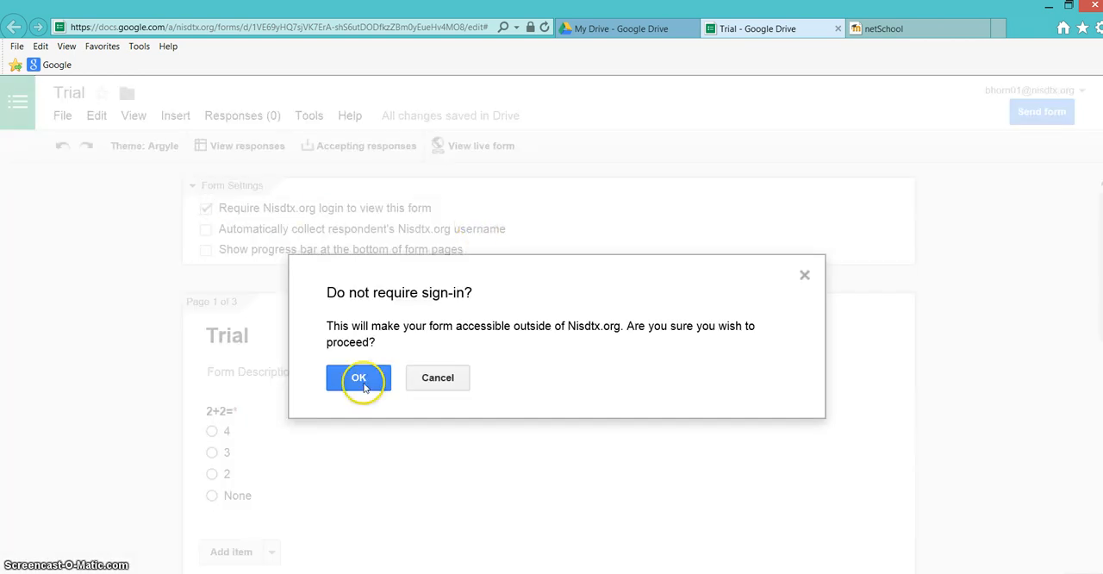
Drop the sign-in requirement, copy the share link and load the live form in the netSchool tab
left_click(359, 377)
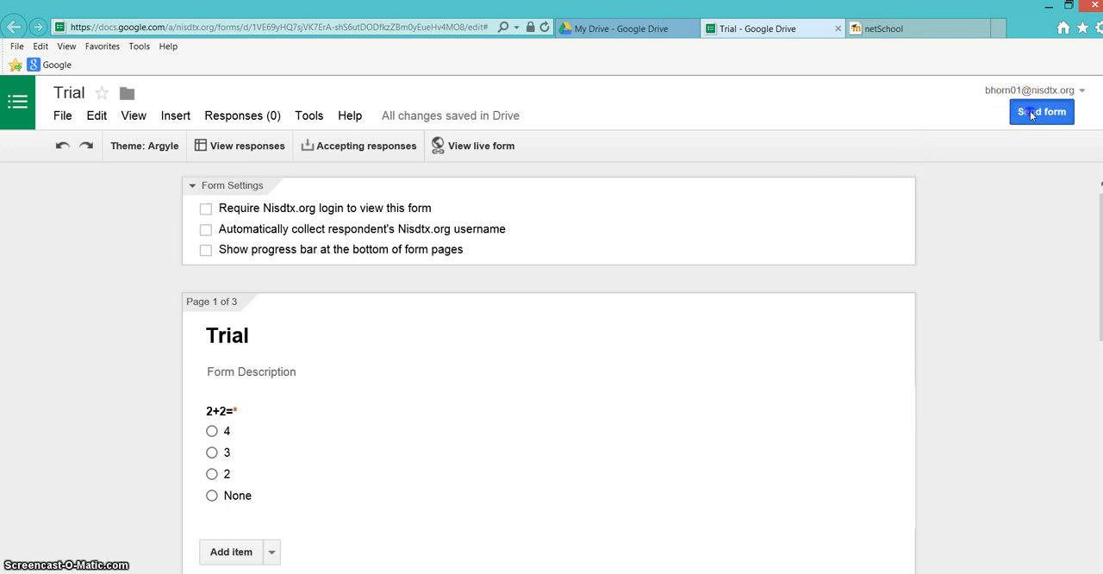
left_click(1041, 112)
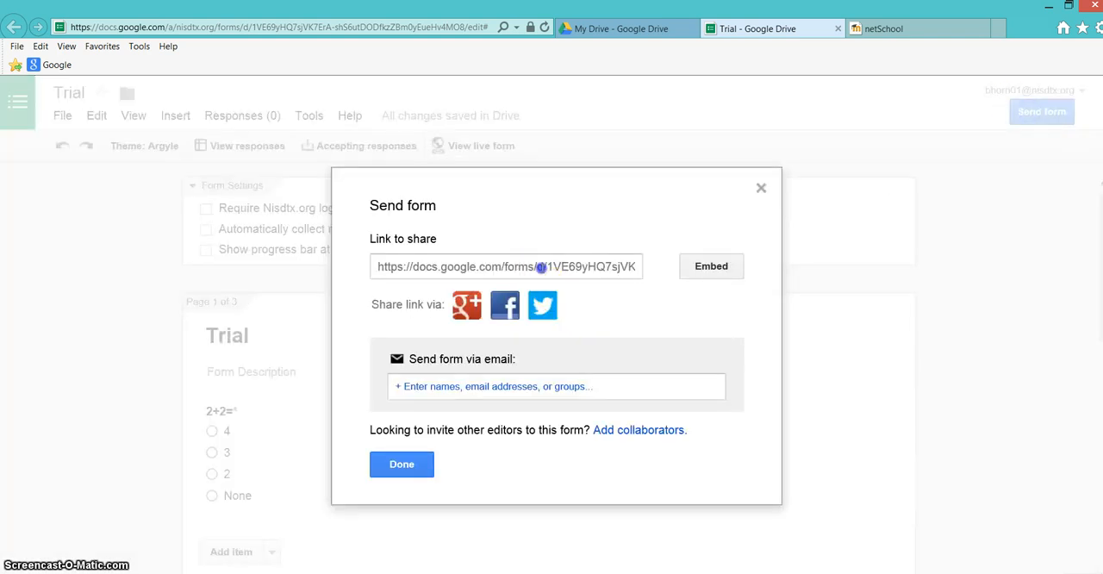
right_click(506, 266)
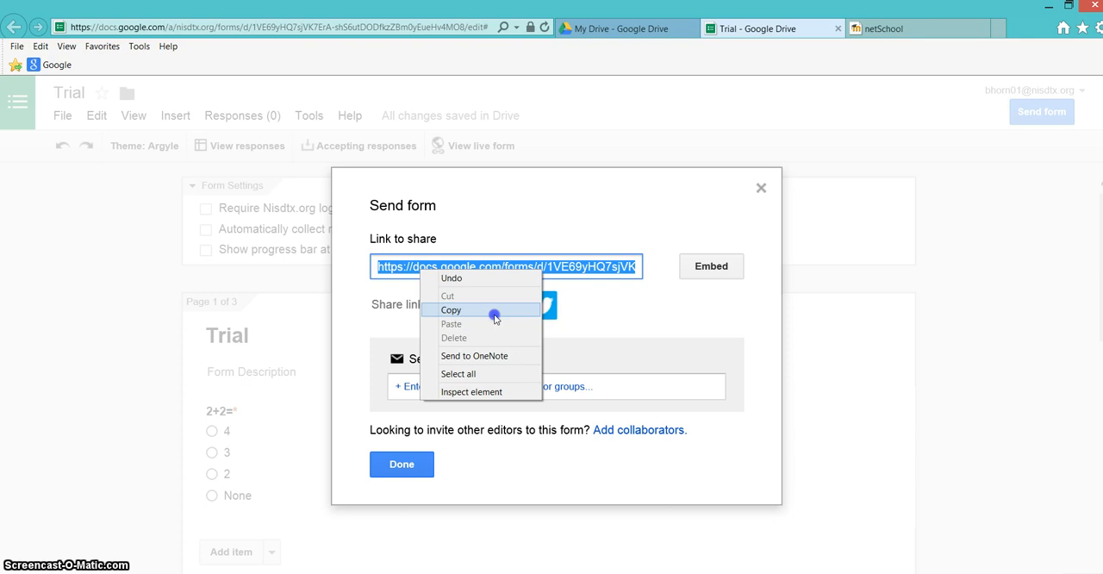
left_click(450, 309)
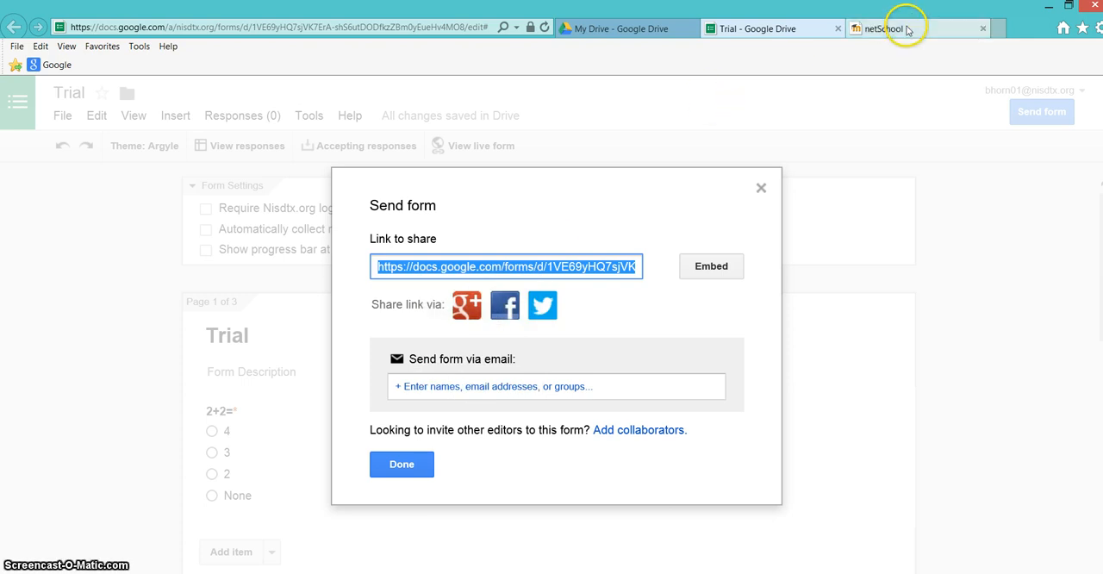
left_click(882, 28)
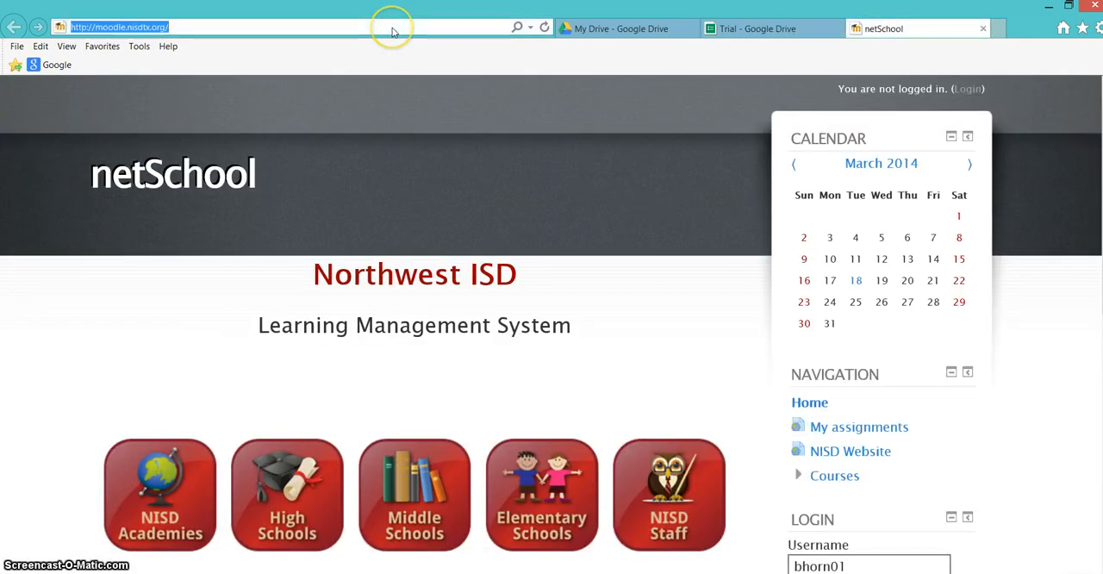
mouse_move(392, 27)
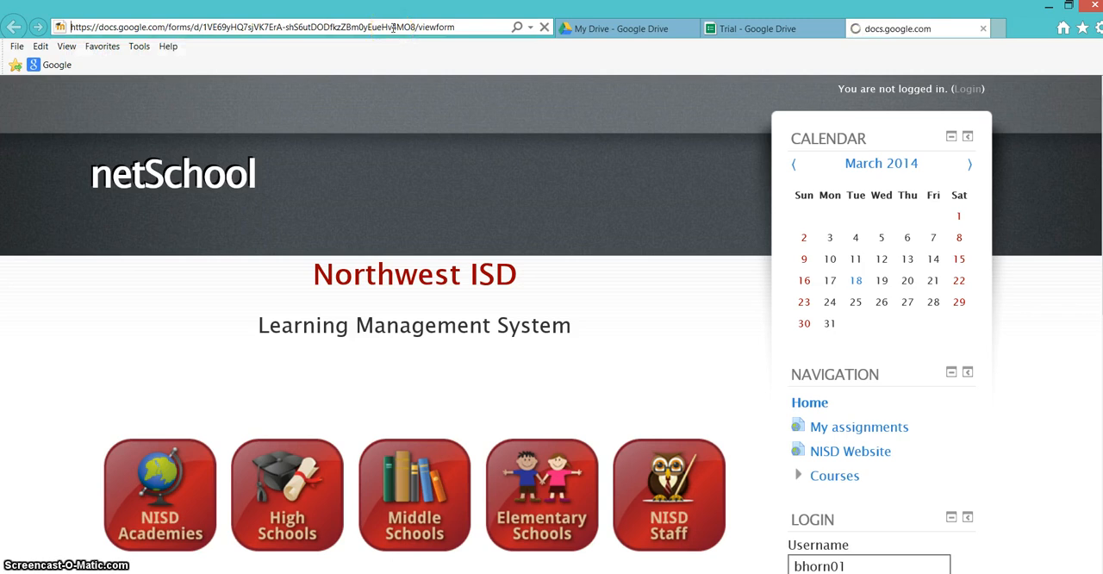
left_click(913, 28)
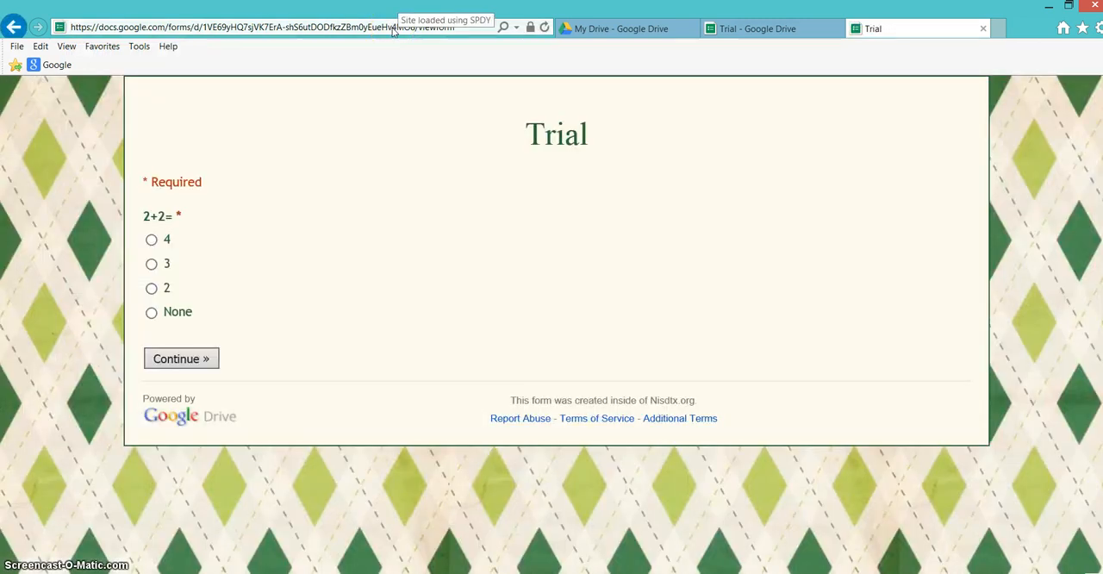
mouse_move(165, 125)
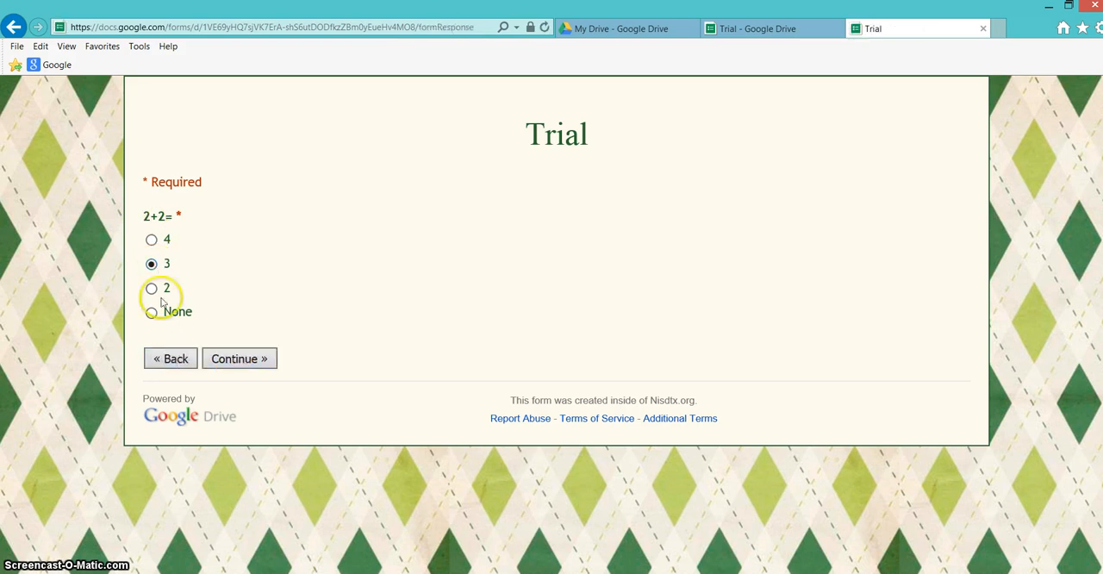
Answer 4 to '2+2=' and continue to the Pg 2 novel theme question
left_click(152, 240)
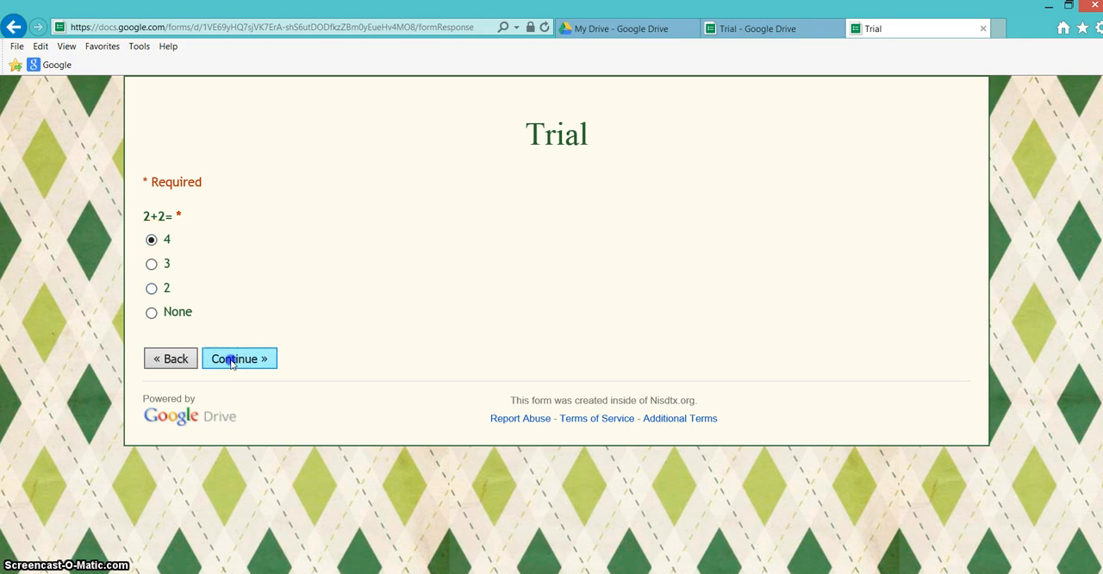
left_click(238, 358)
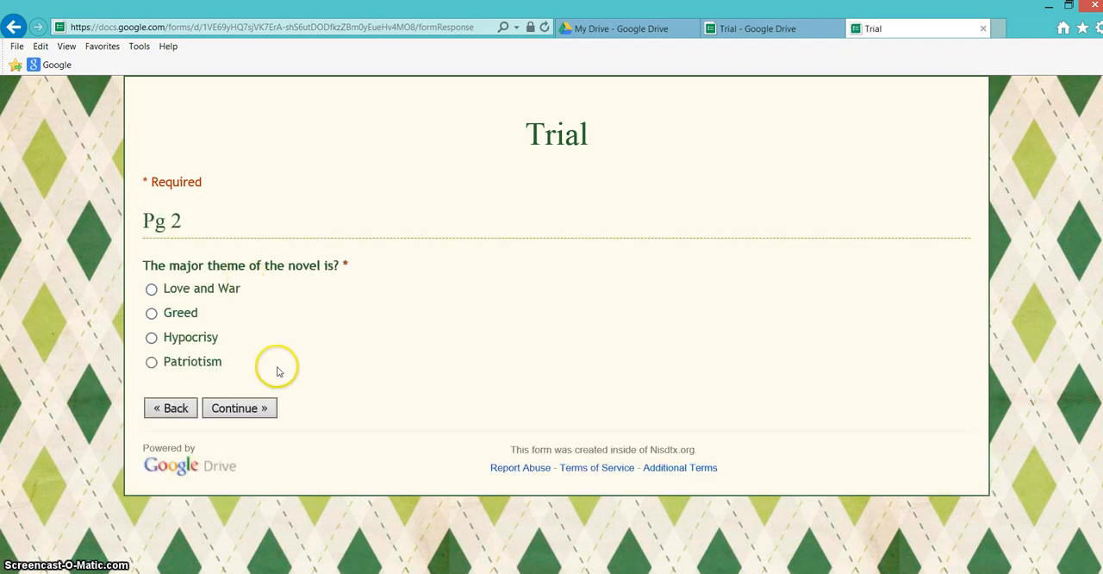
mouse_move(275, 362)
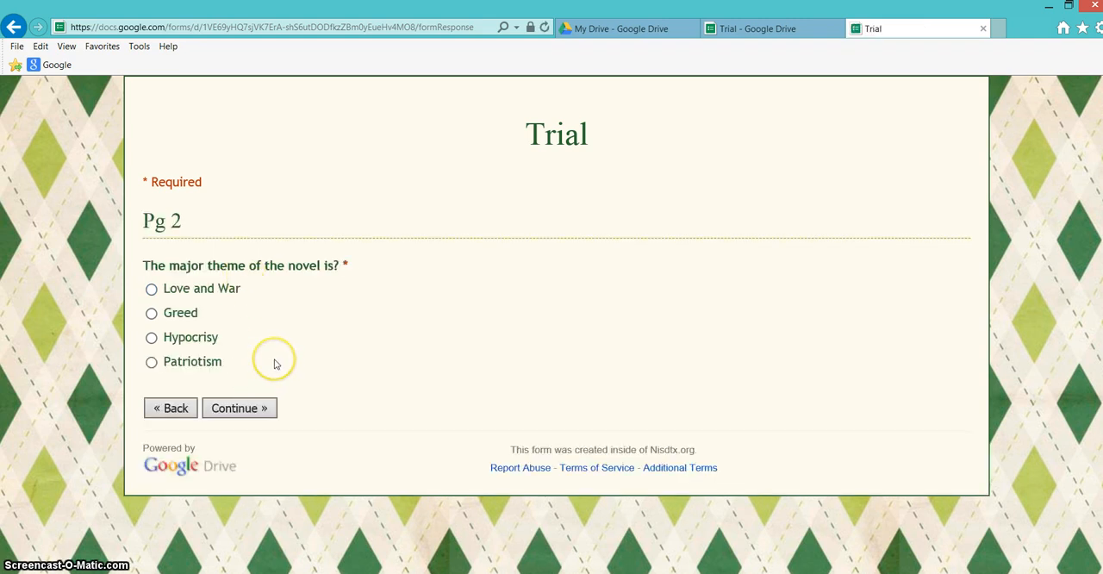
mouse_move(276, 361)
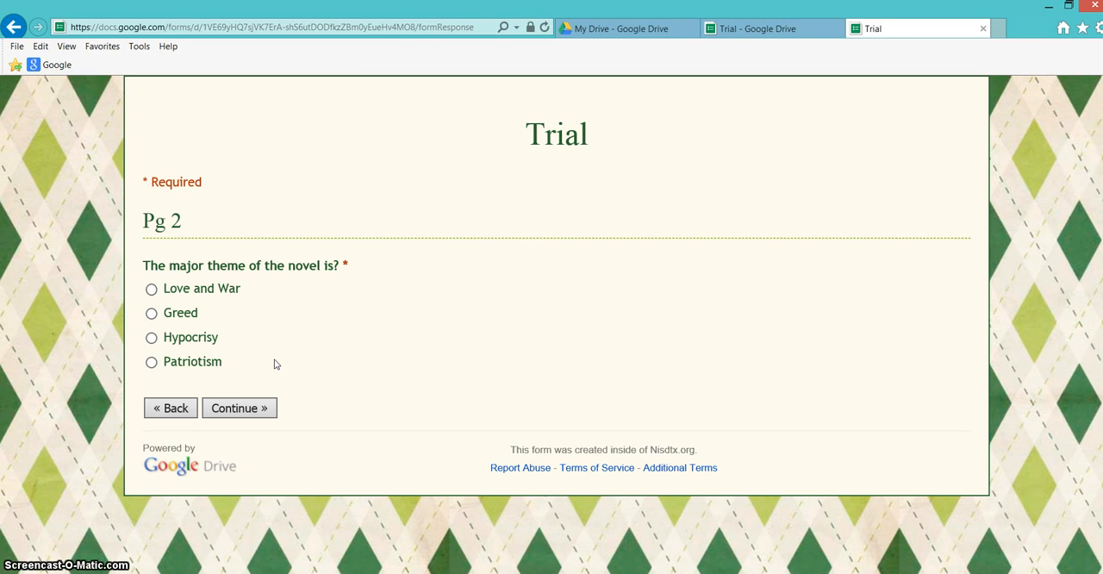
mouse_move(241, 392)
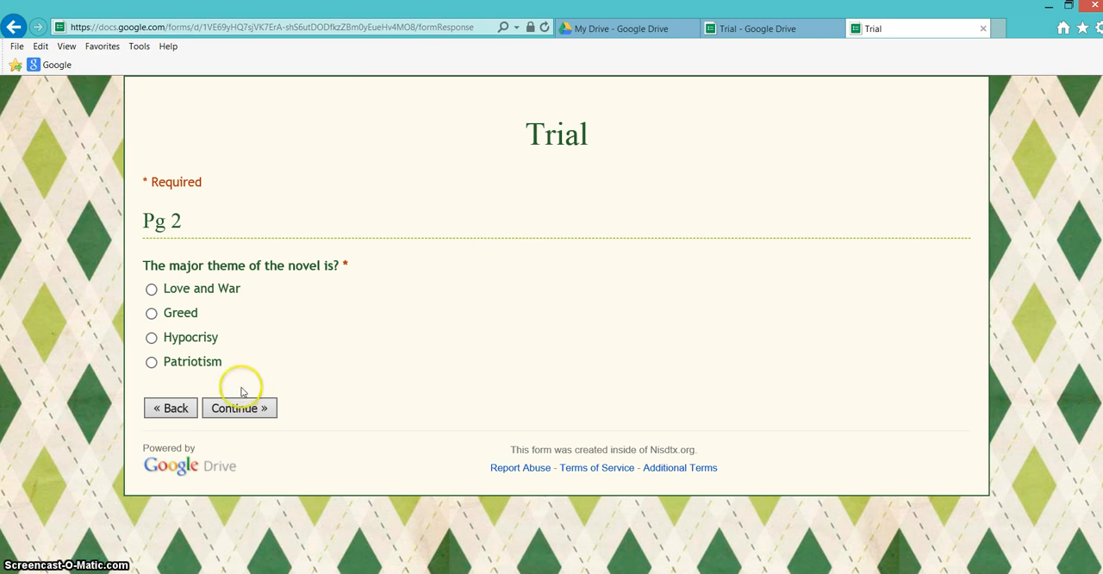
mouse_move(242, 391)
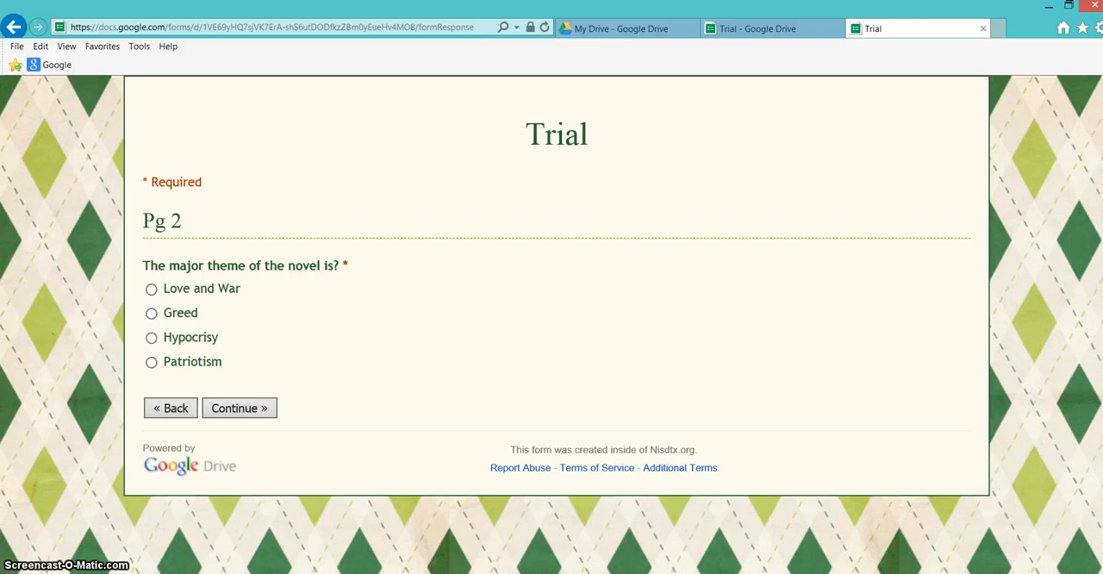